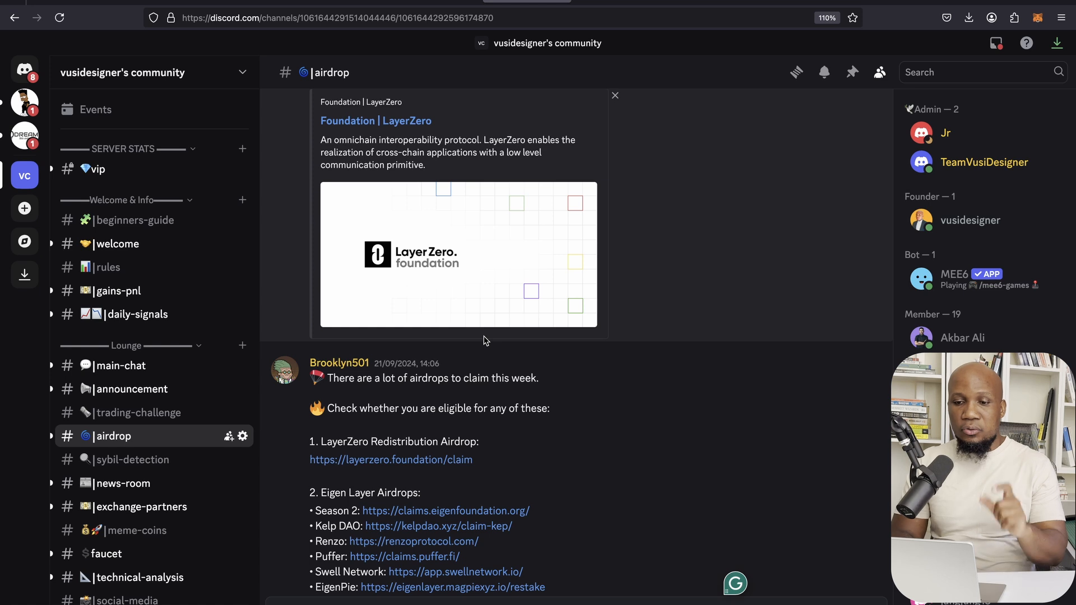
- Scroll the airdrop channel to reach the LayerZero claim link post
scroll("up", 3)
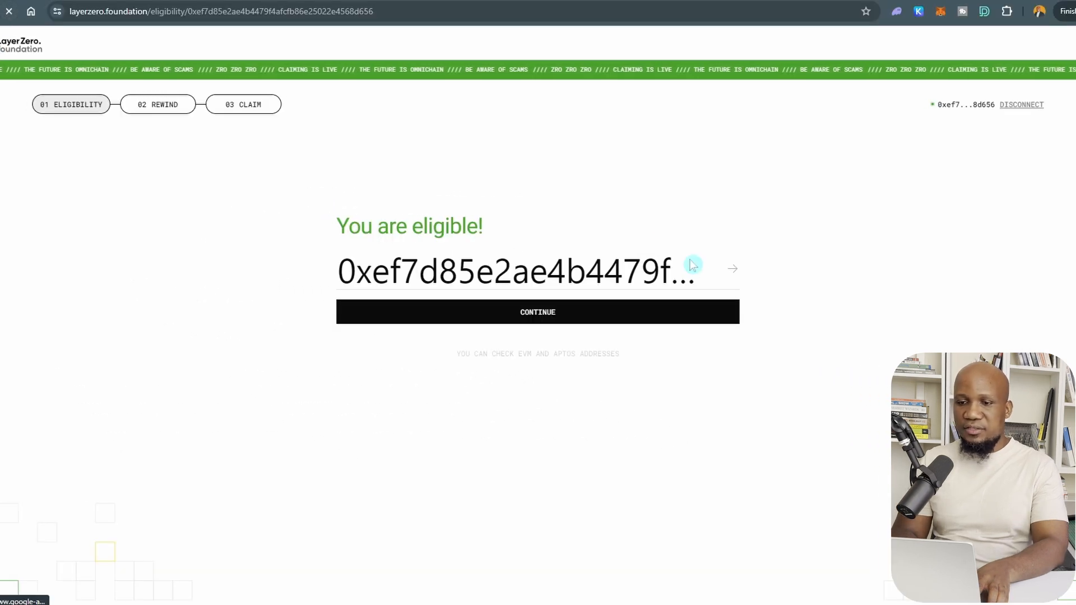
mouse_move(793, 201)
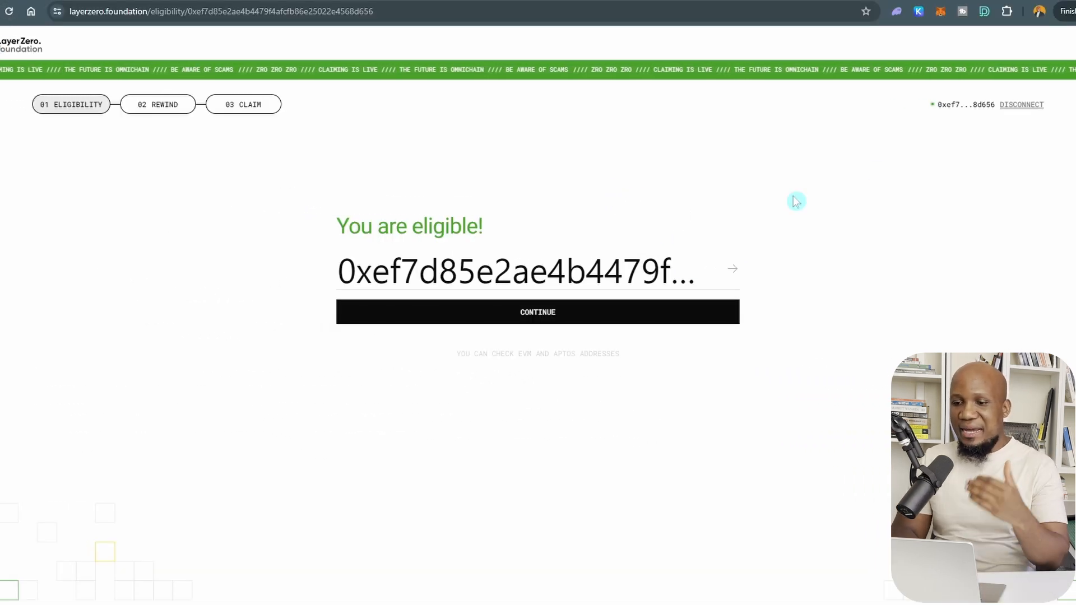
- Continue to the claim panel showing the 445.30 ZRO allocation and Proof of Donation
left_click(536, 312)
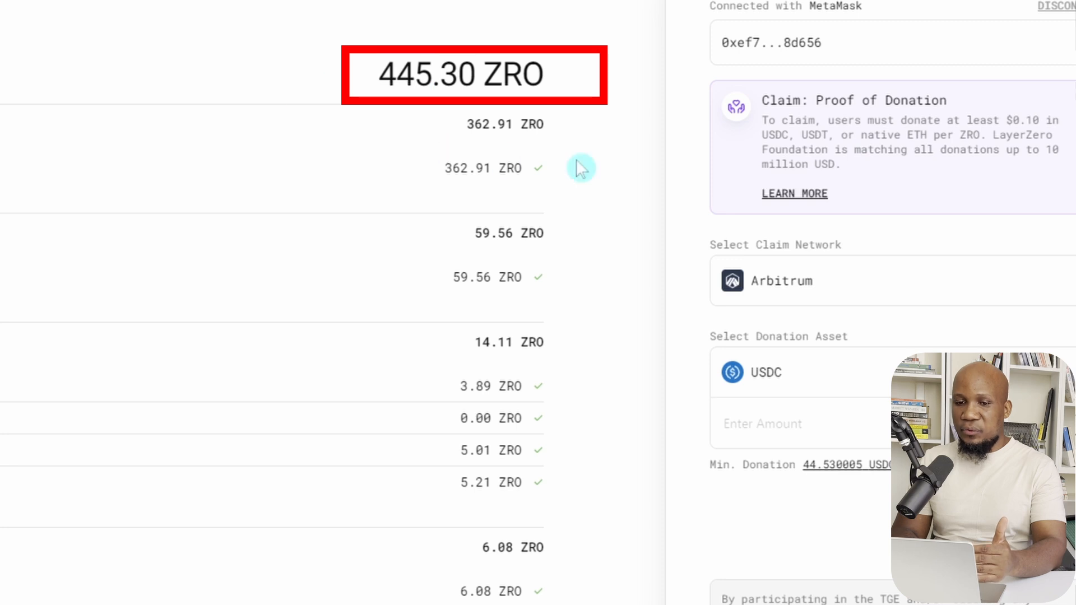
mouse_move(934, 116)
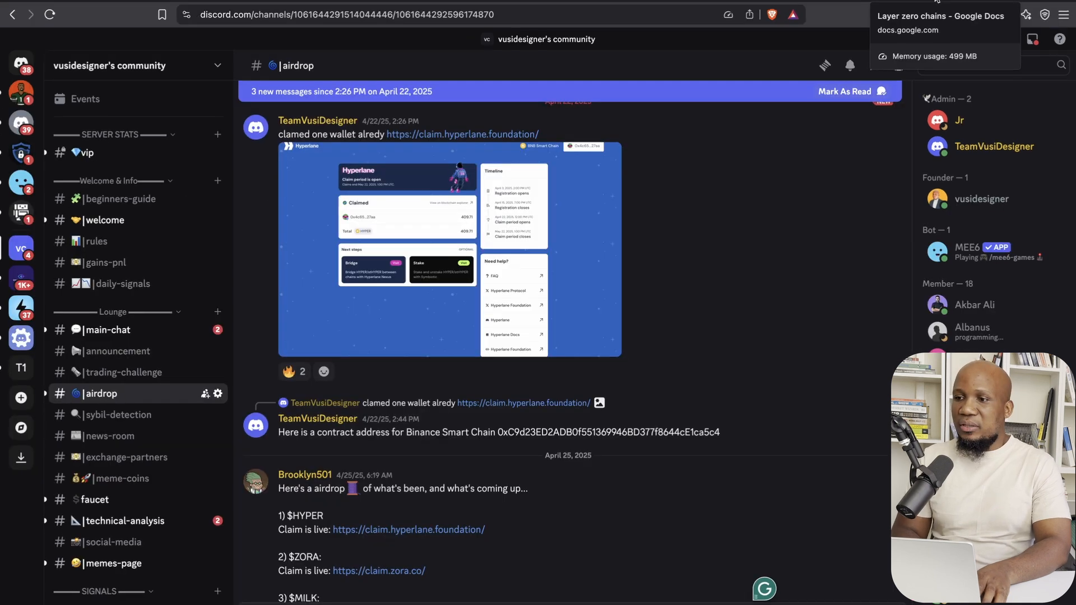
- Look over Steps 5 to 9 of the Layer zero chains guide, Binance Smart Chain through Fantom
left_click(940, 22)
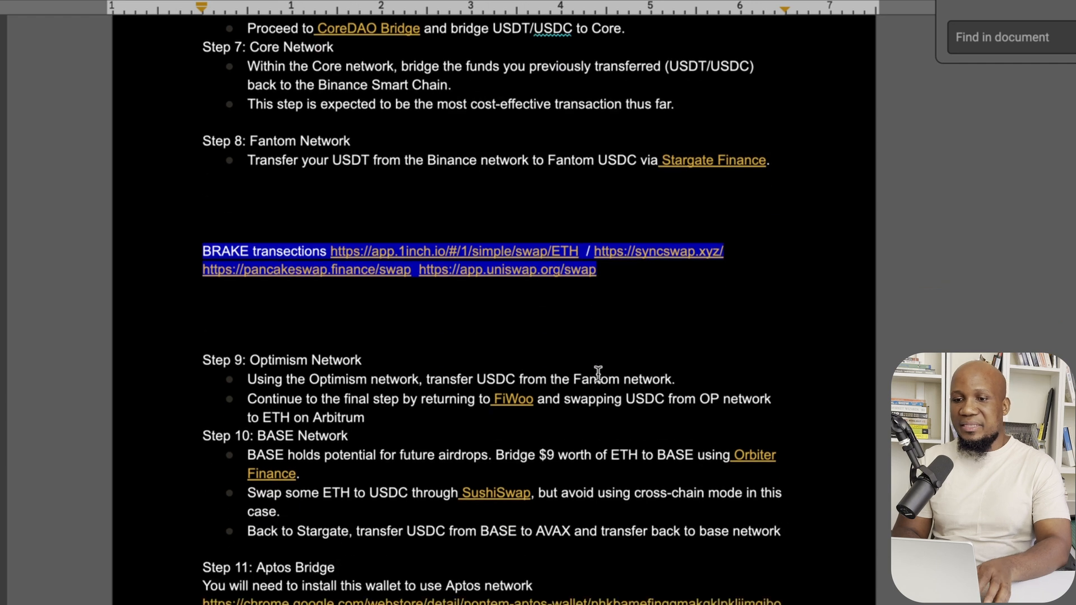
scroll("up", 3)
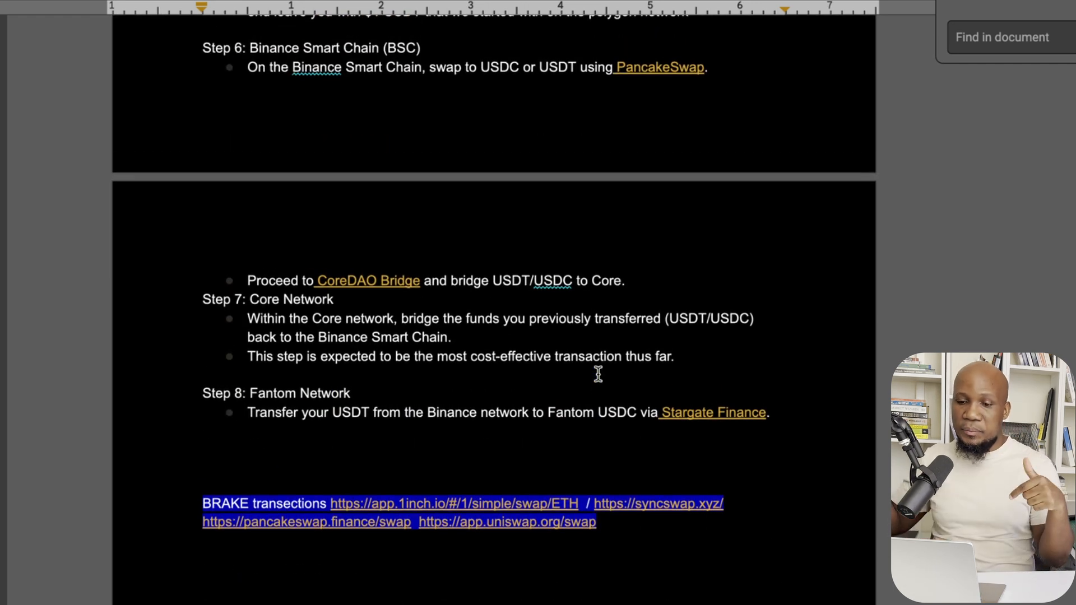
scroll("up", 3)
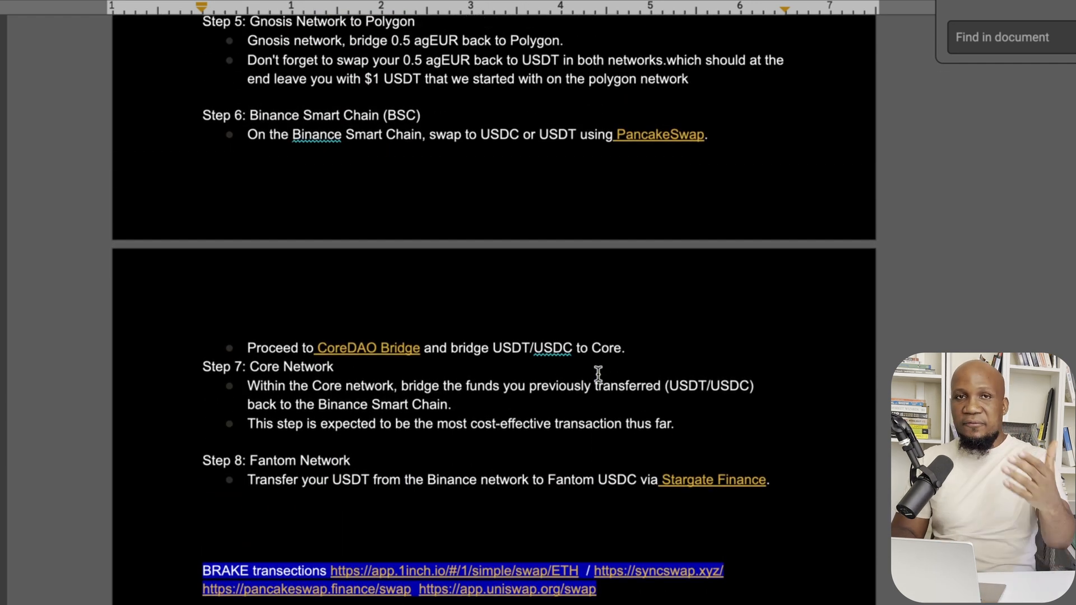
scroll("down", 3)
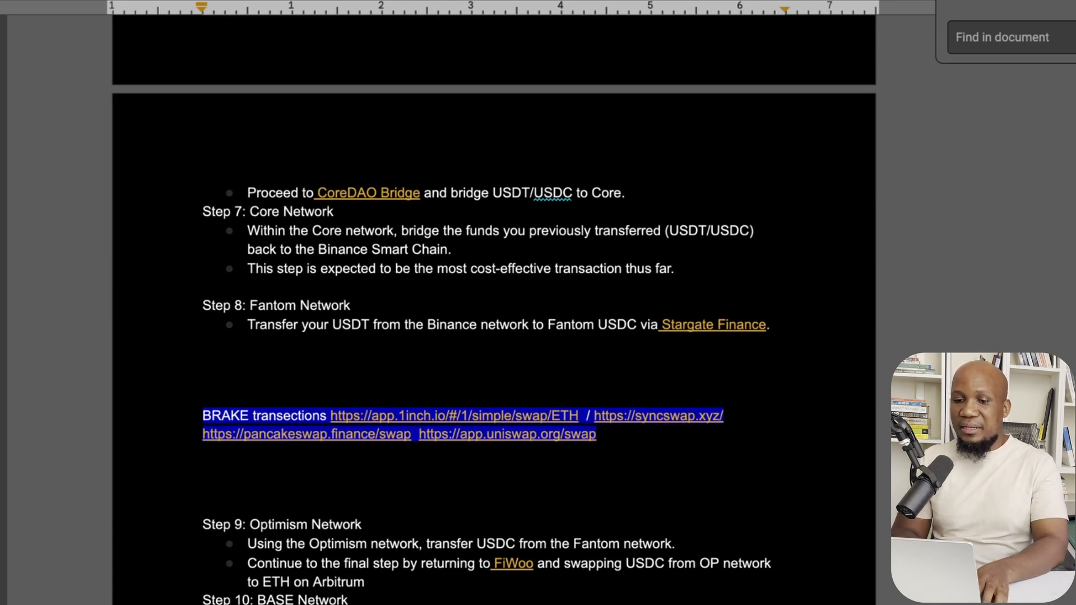
scroll("up", 3)
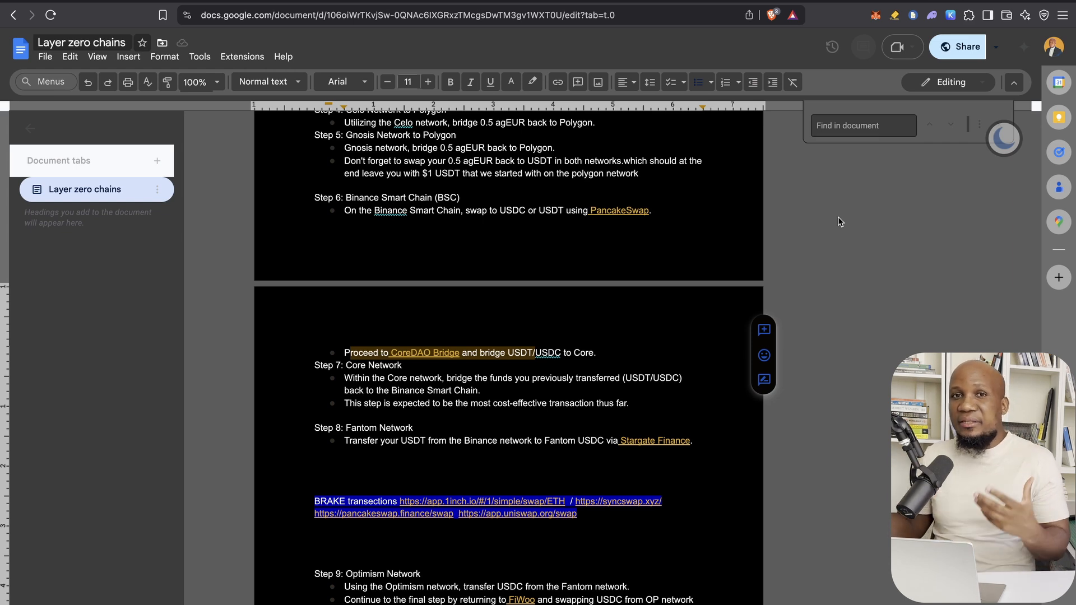
mouse_move(922, 133)
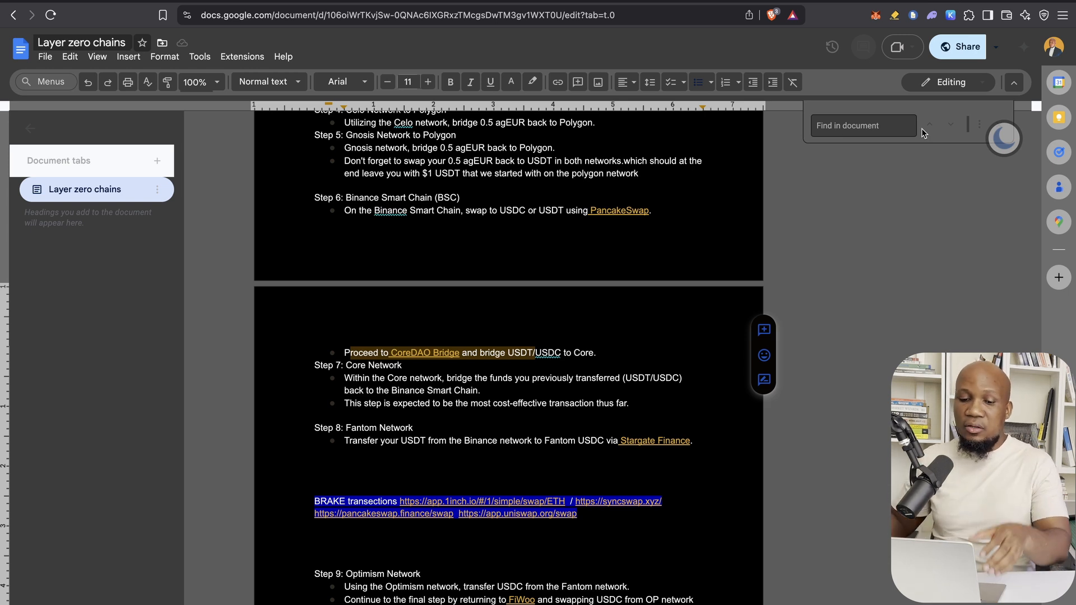
mouse_move(922, 8)
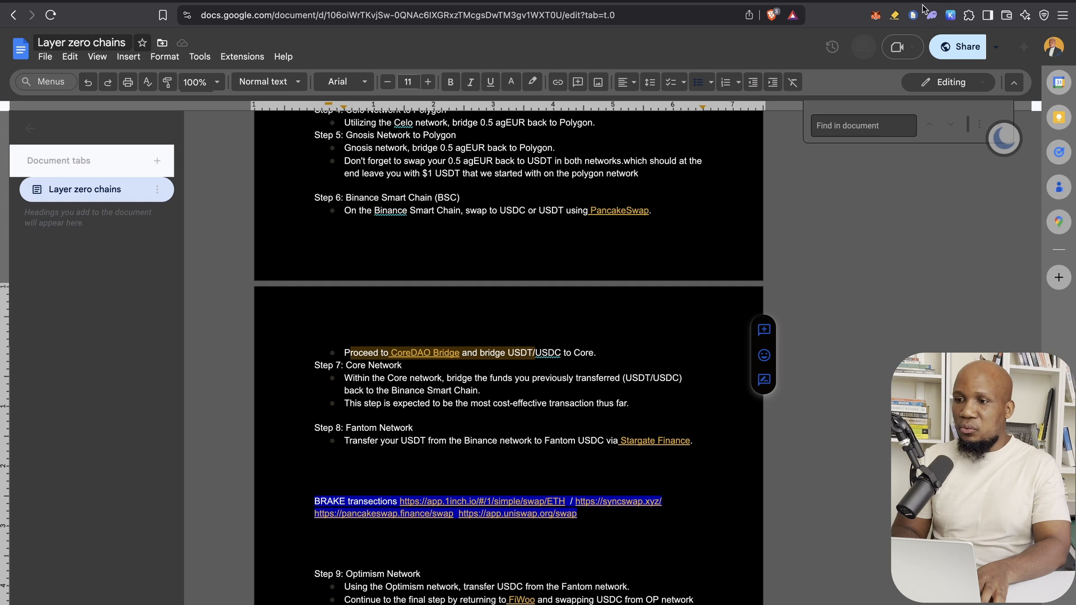
mouse_move(827, 14)
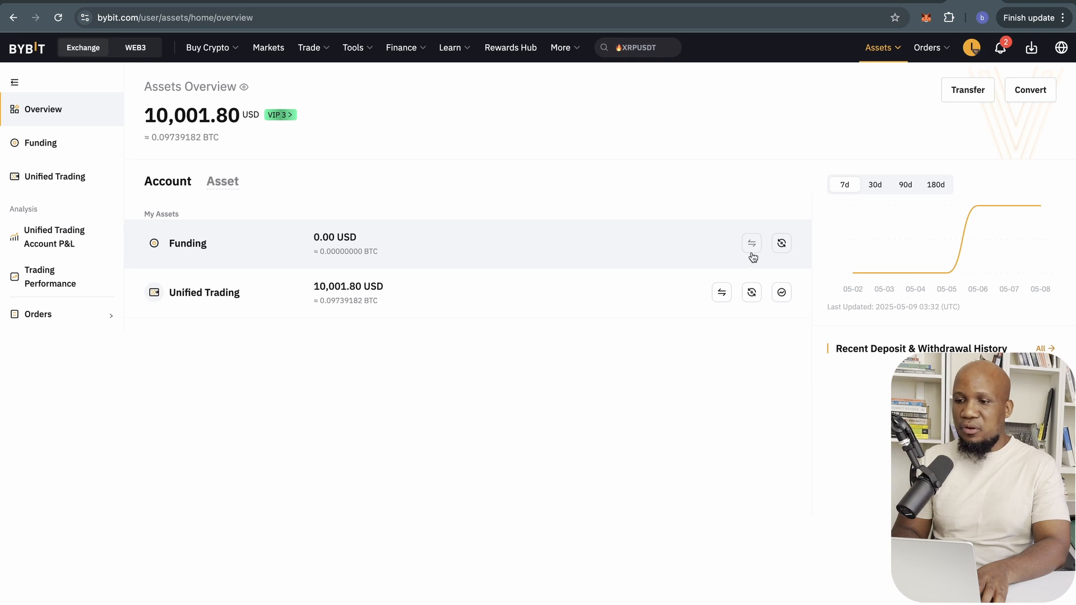
mouse_move(751, 243)
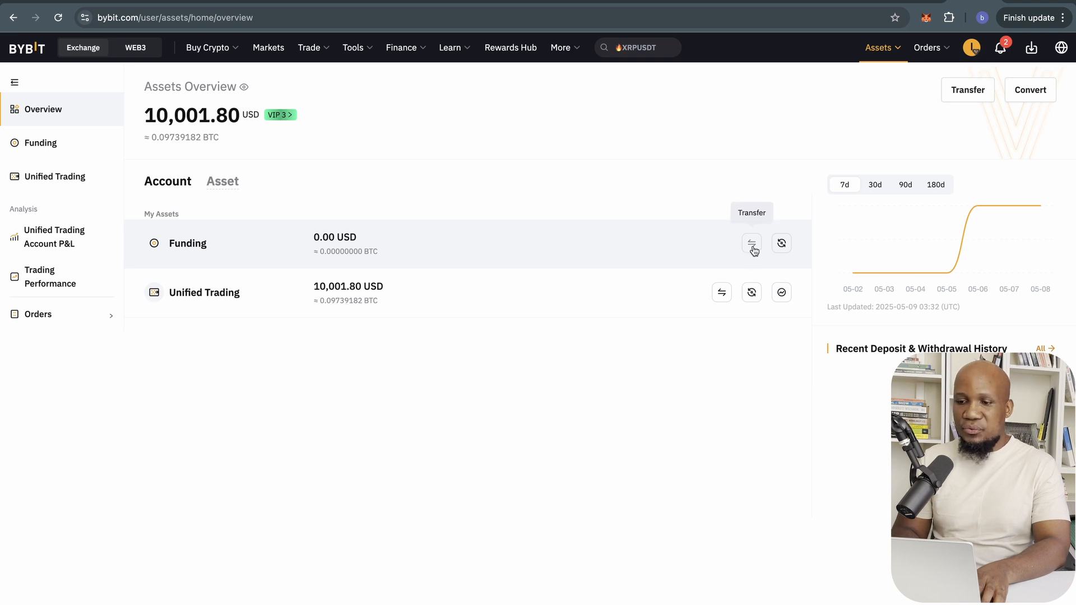
- Start an internal transfer of 700 from the funding account, then abandon it
left_click(751, 243)
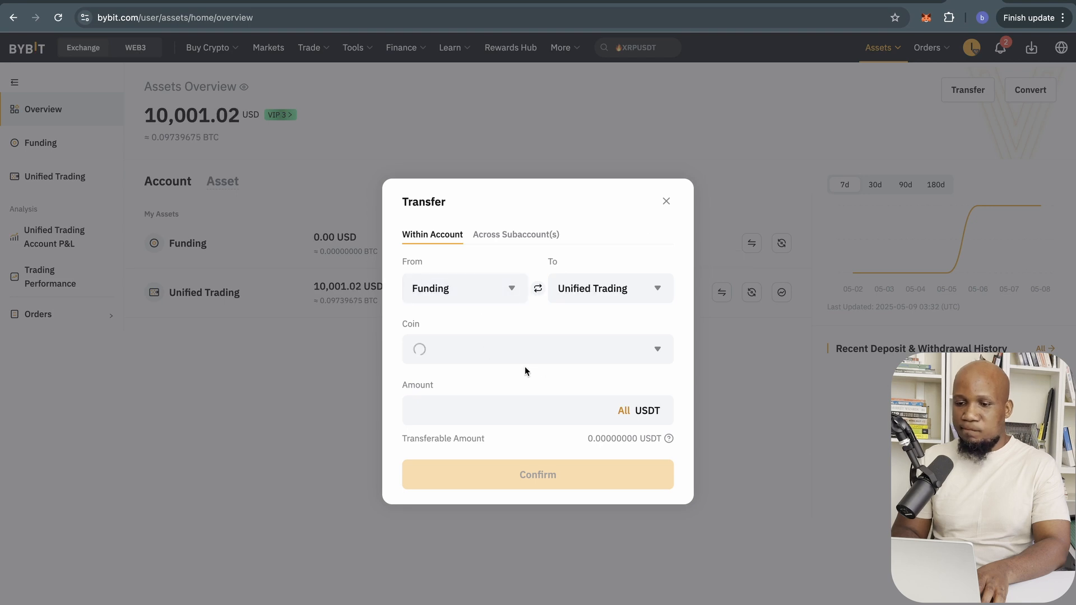
left_click(536, 410)
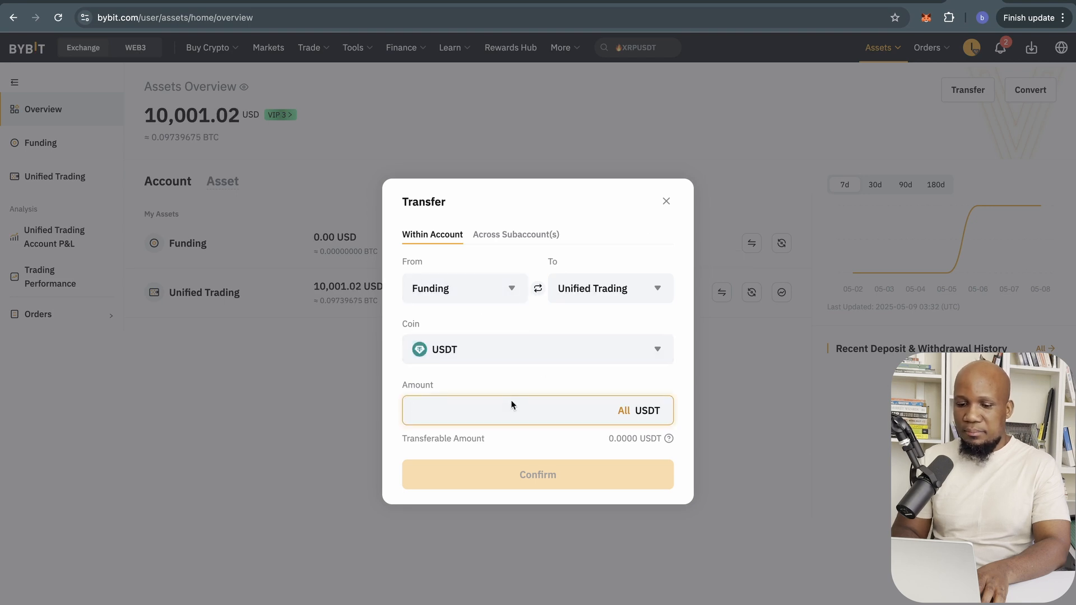
type("700")
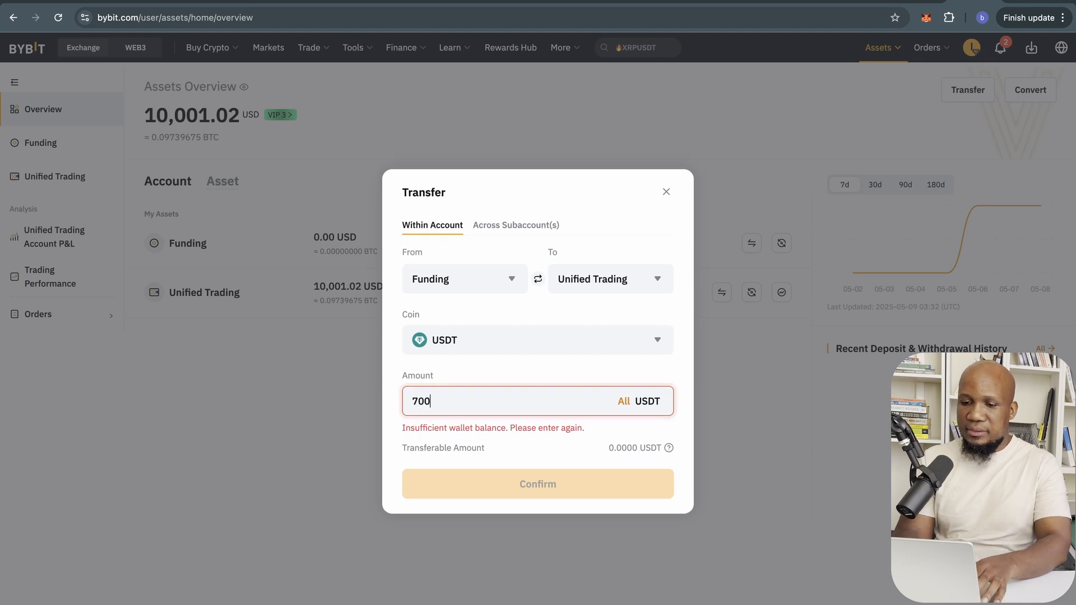
left_click(537, 278)
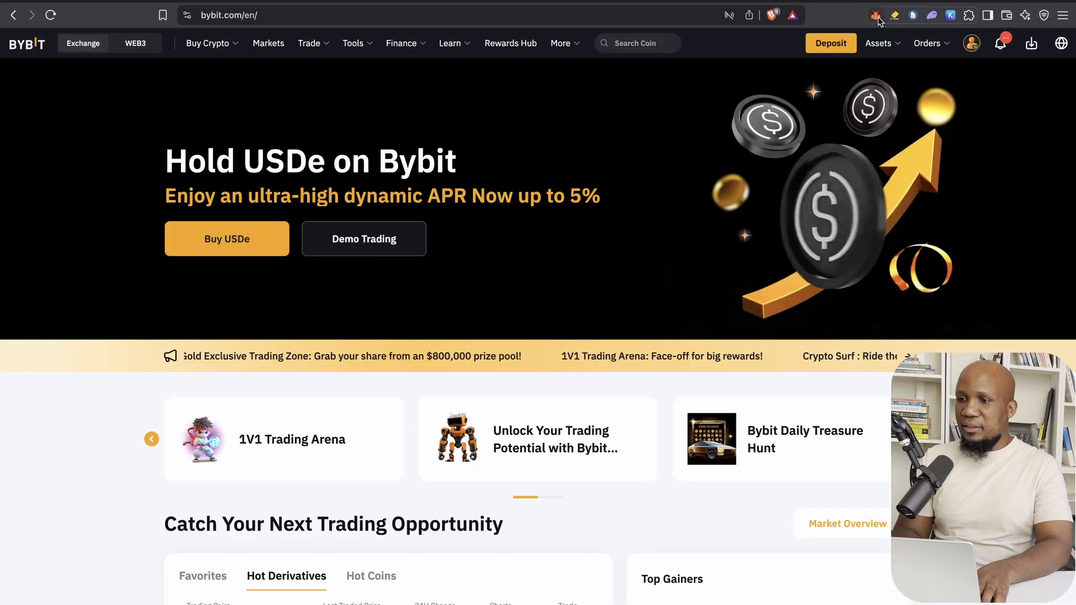
- Begin a USDT withdrawal to the wallet address over the Arbitrum One network
left_click(878, 43)
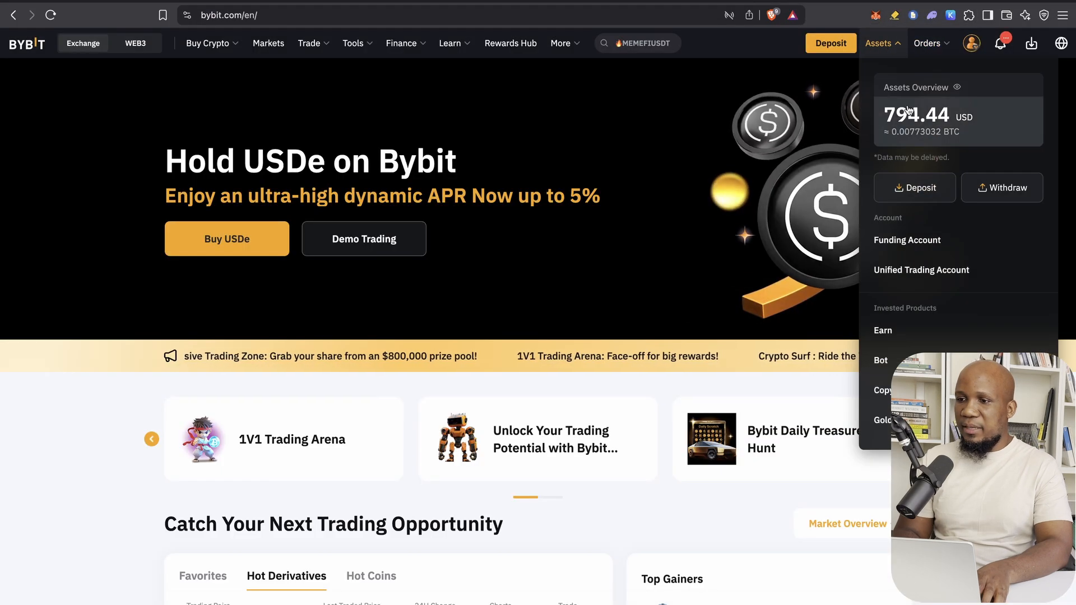
left_click(1000, 187)
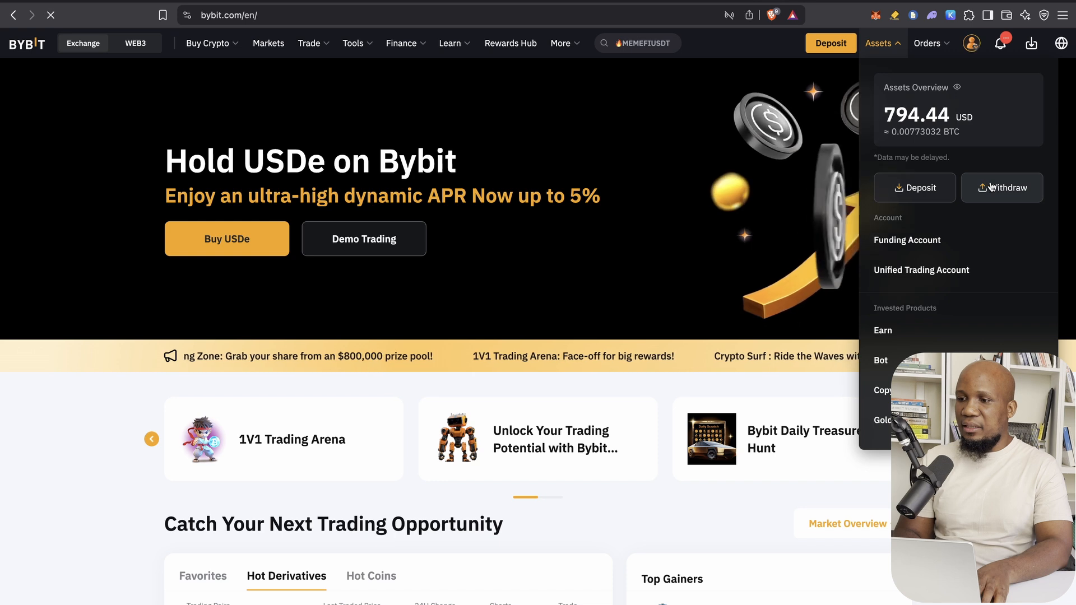
left_click(1002, 187)
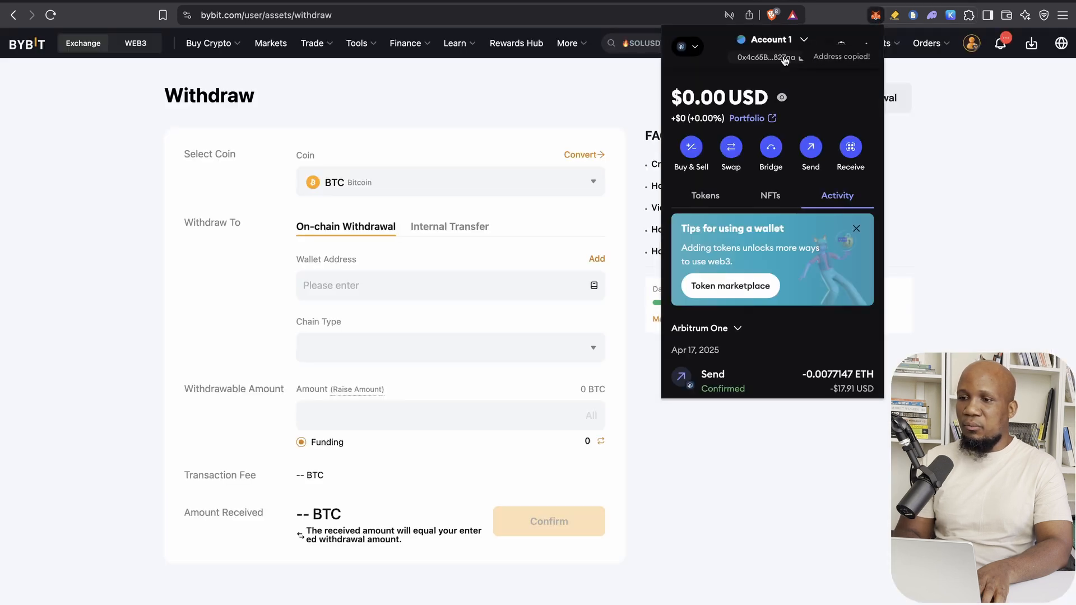
left_click(450, 182)
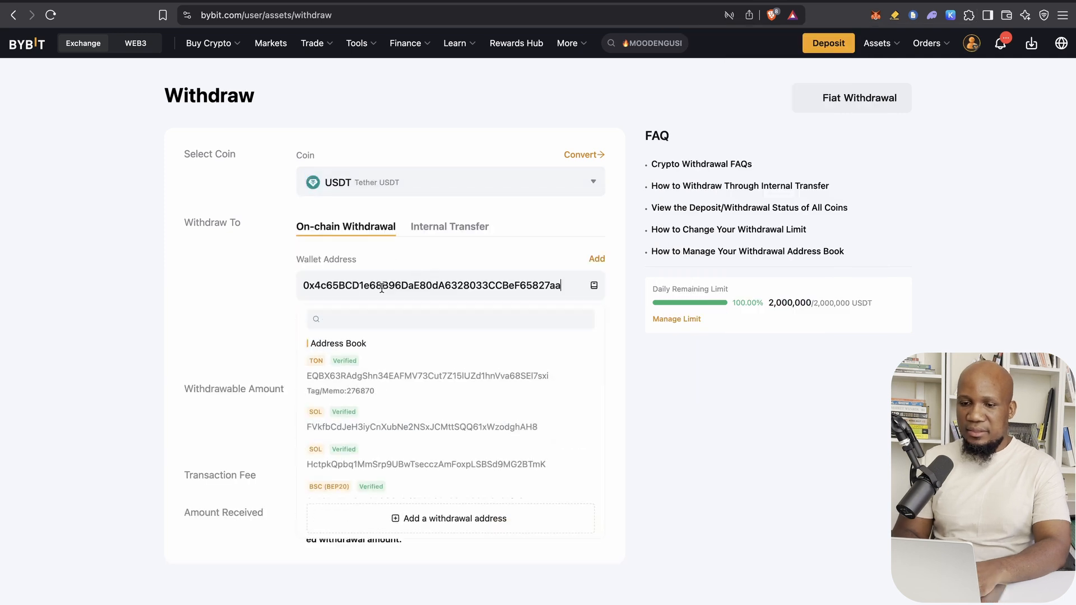
left_click(451, 348)
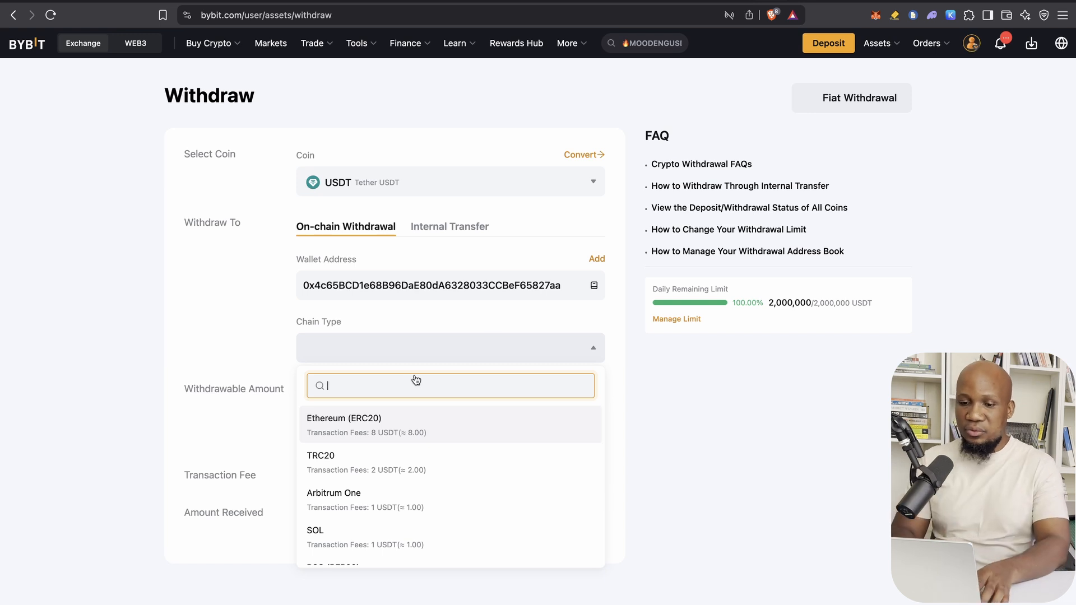
left_click(334, 493)
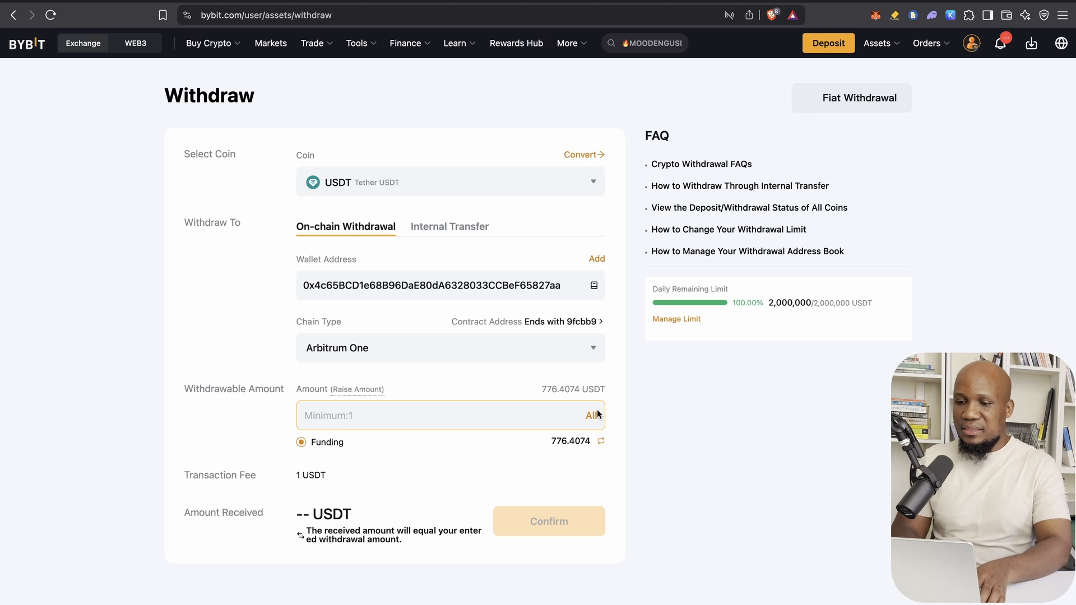
mouse_move(591, 415)
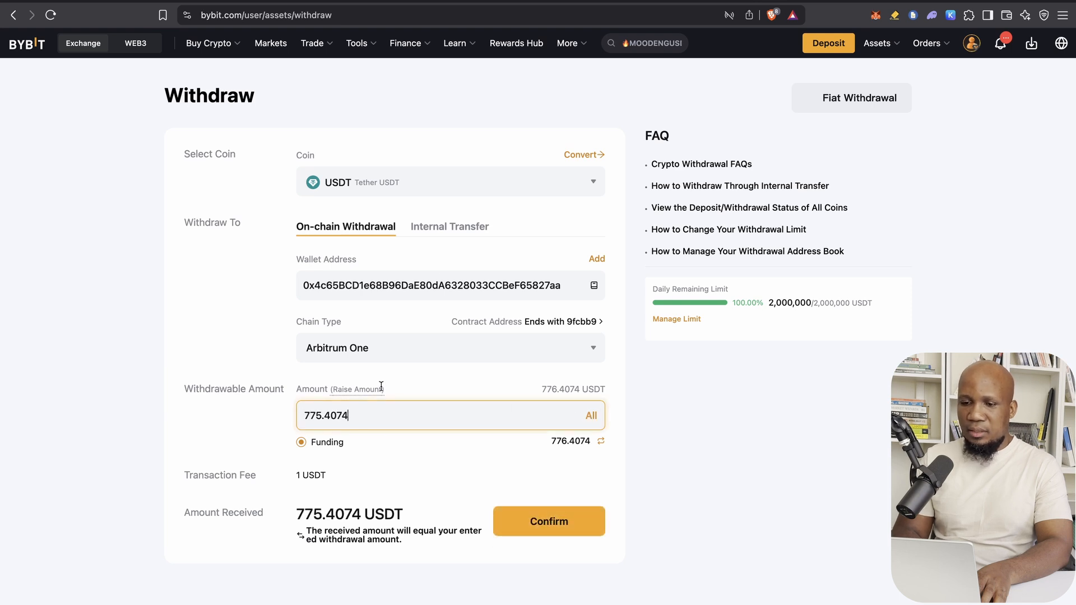
mouse_move(549, 521)
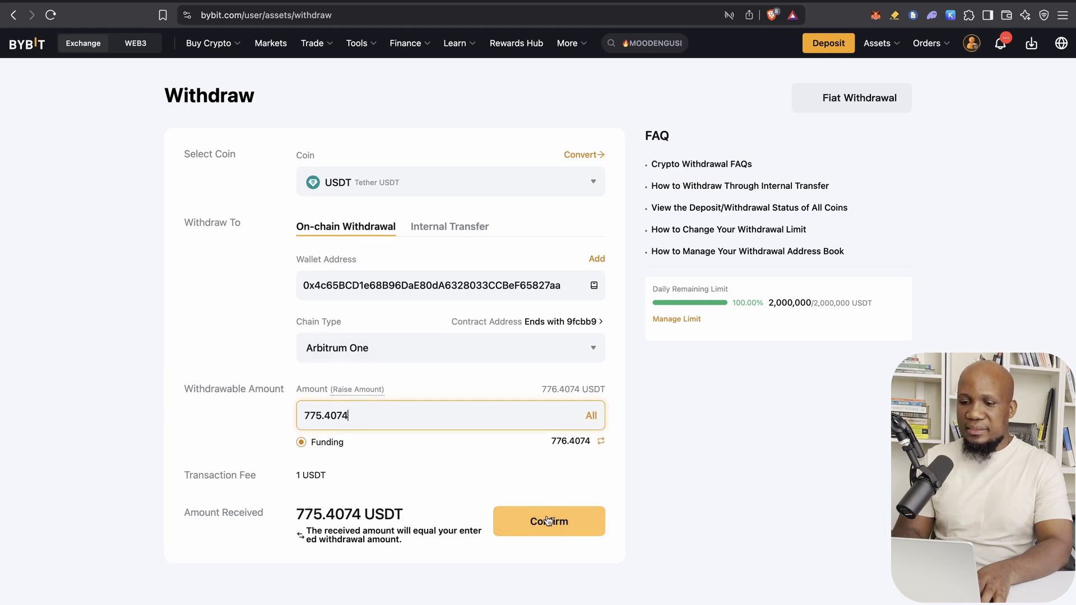
- Confirm and submit the 775.4074 USDT withdrawal and dismiss the confirmation
left_click(548, 521)
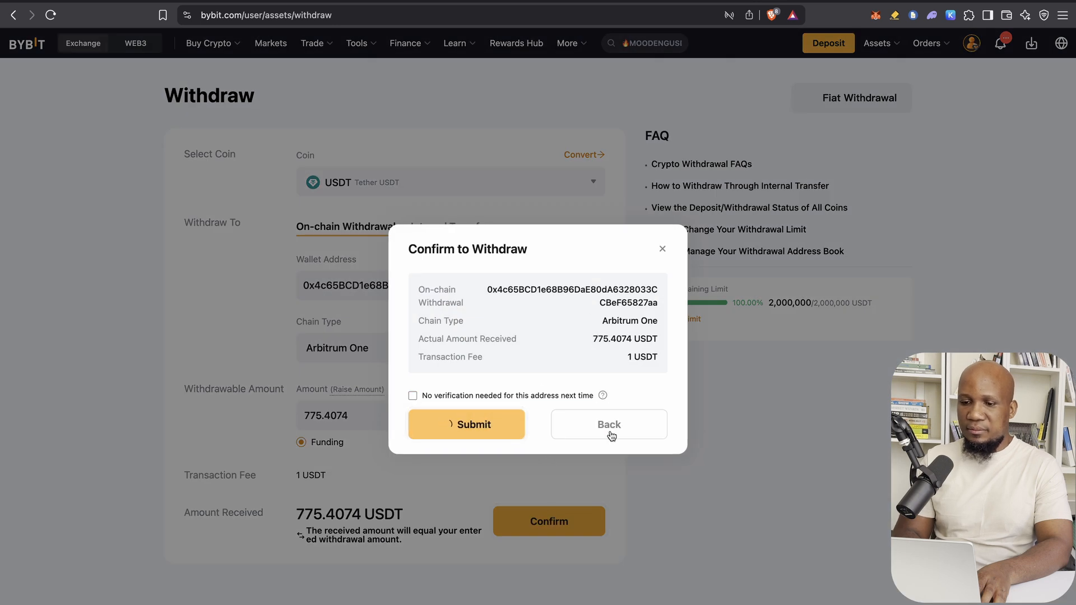
left_click(466, 424)
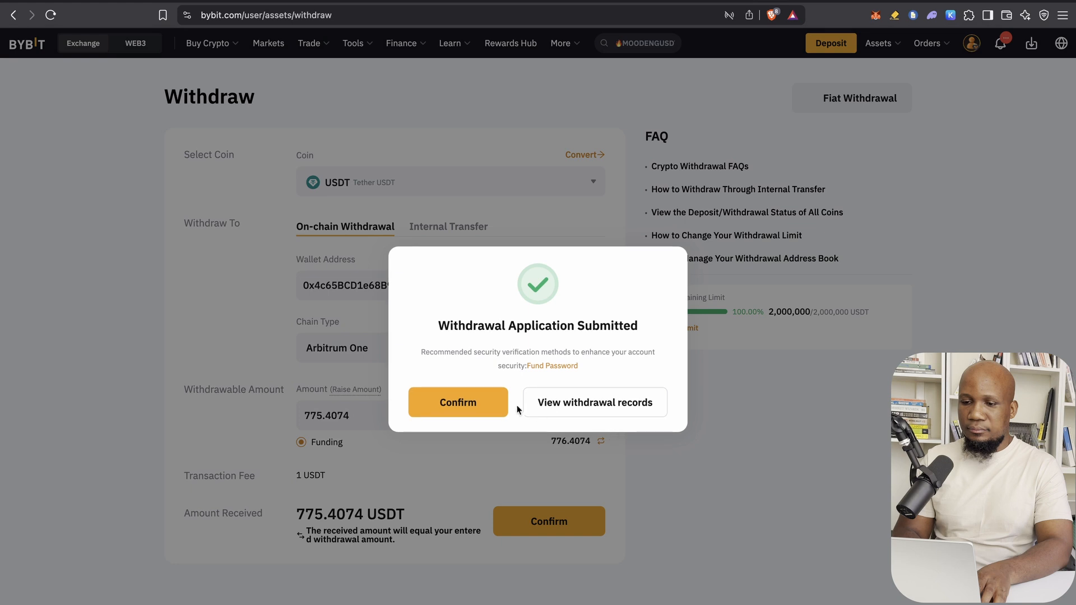
left_click(457, 402)
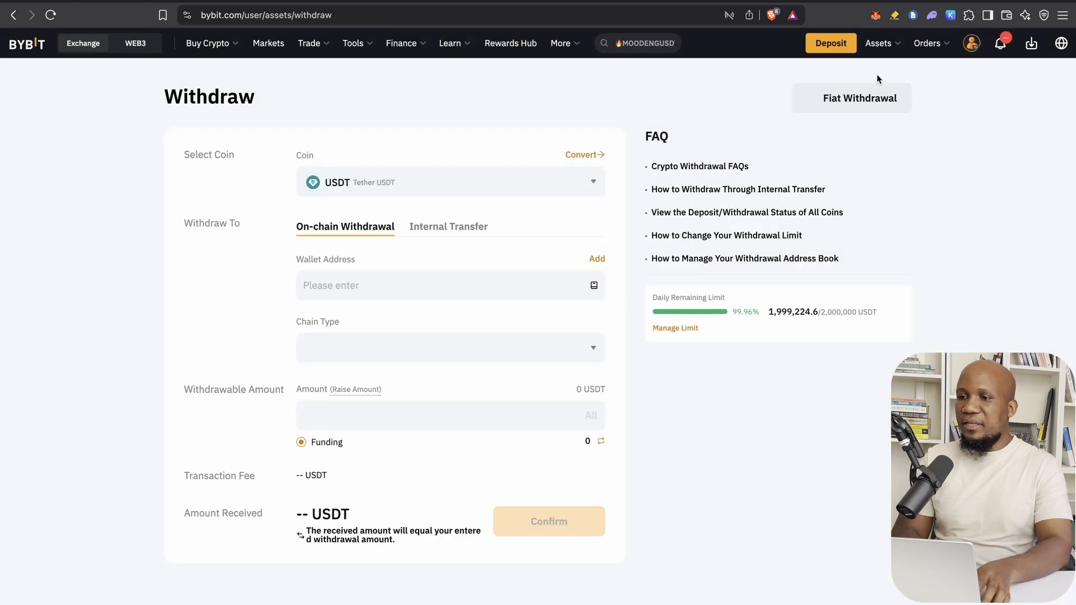
mouse_move(1040, 162)
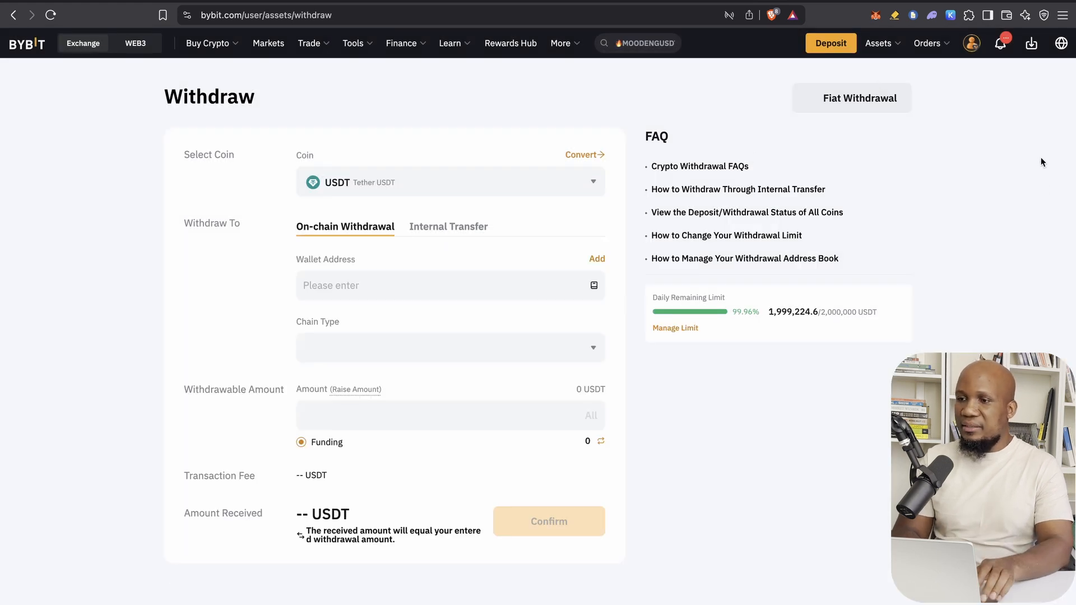
mouse_move(1012, 78)
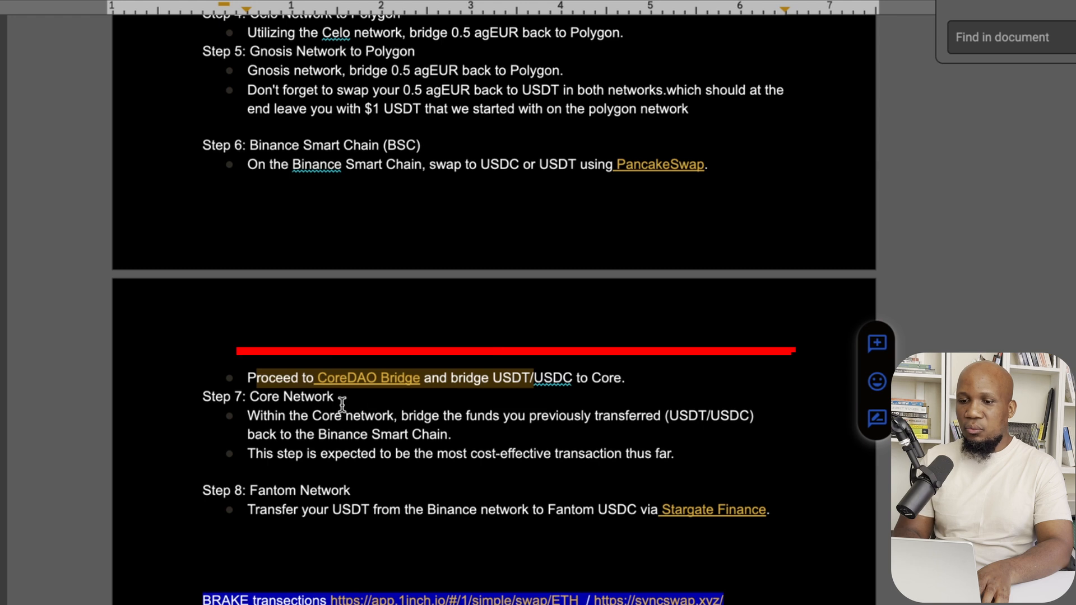
- Follow the guide's CoreDAO Bridge link for the Core Network step
left_click(367, 377)
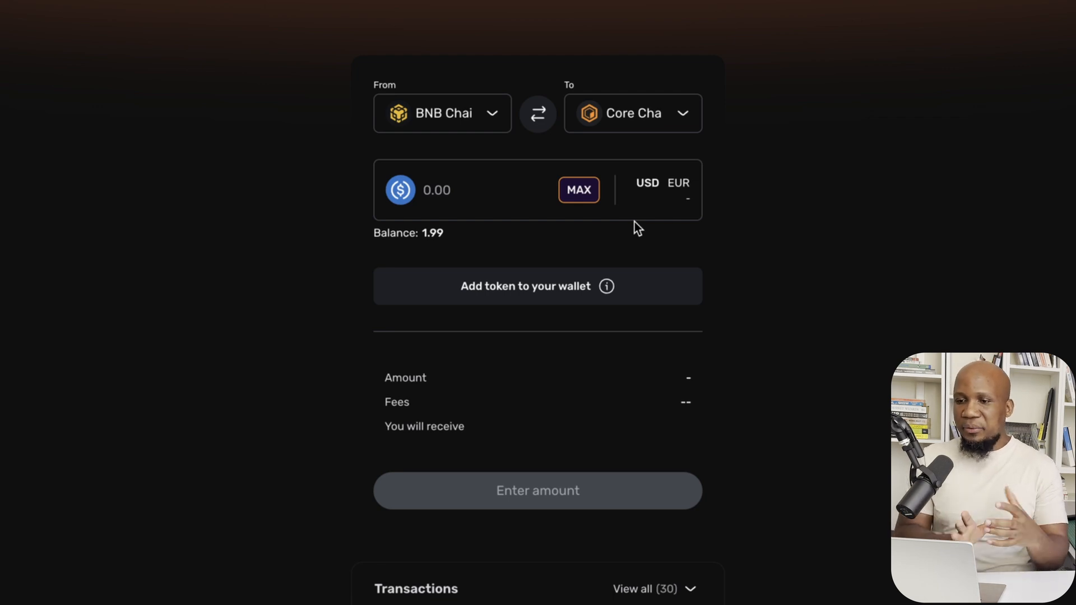
mouse_move(629, 150)
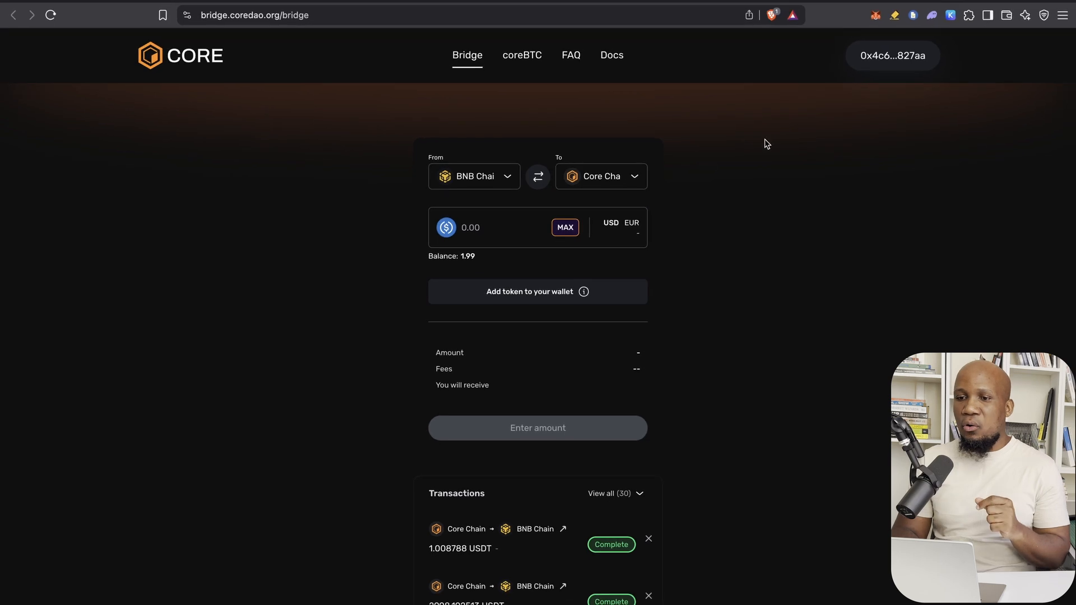
mouse_move(838, 108)
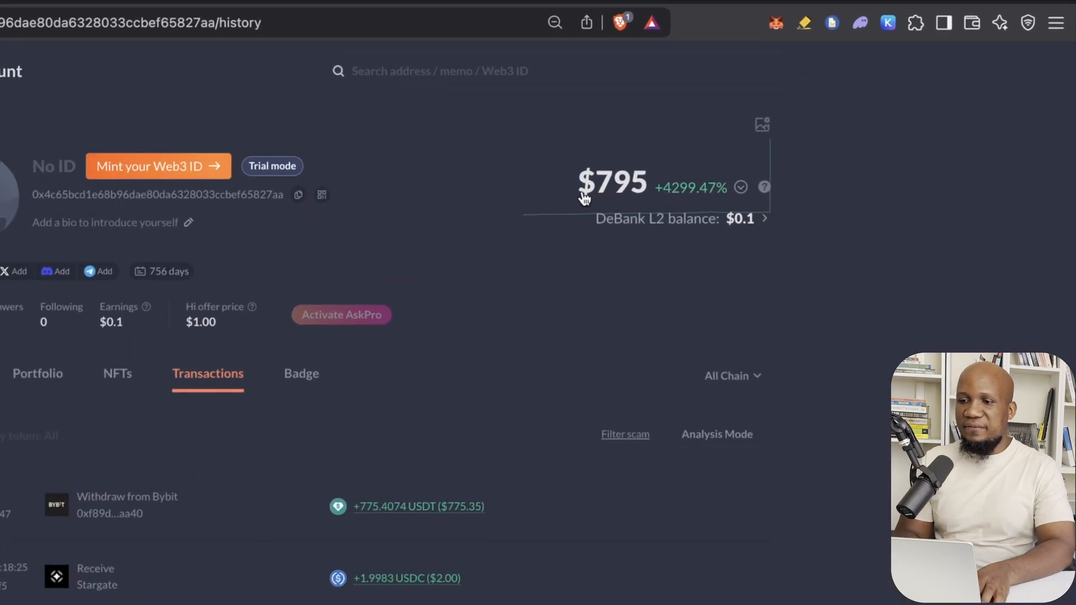
mouse_move(621, 170)
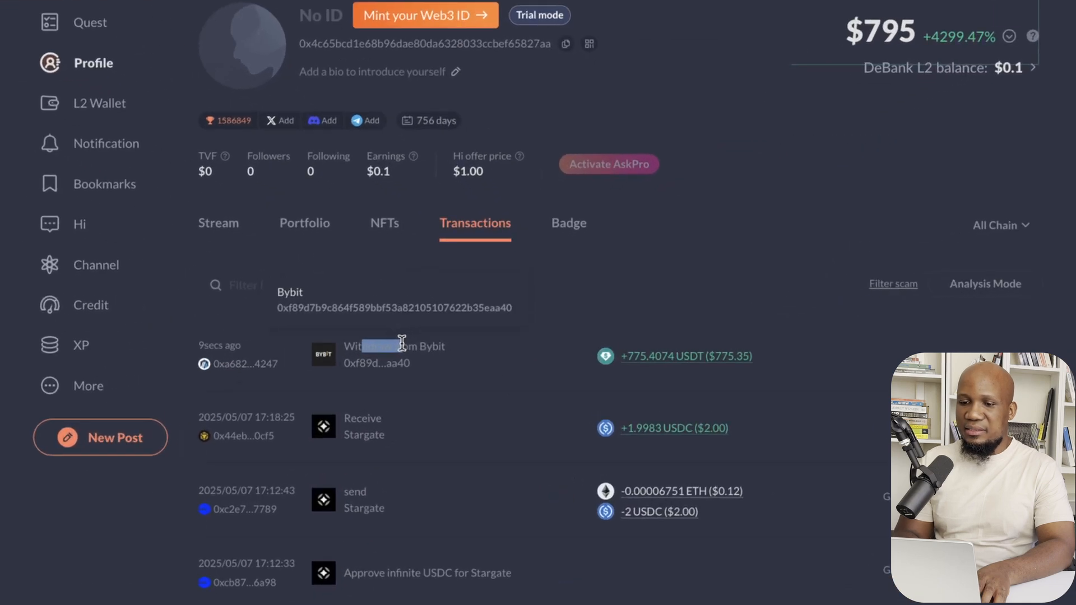
scroll("down", 3)
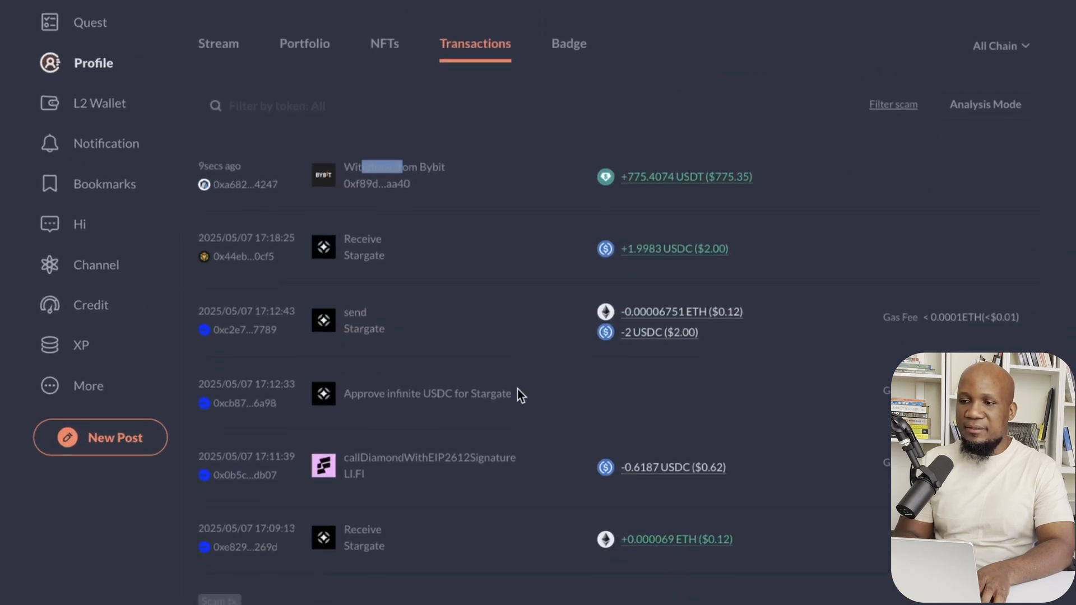
scroll("up", 3)
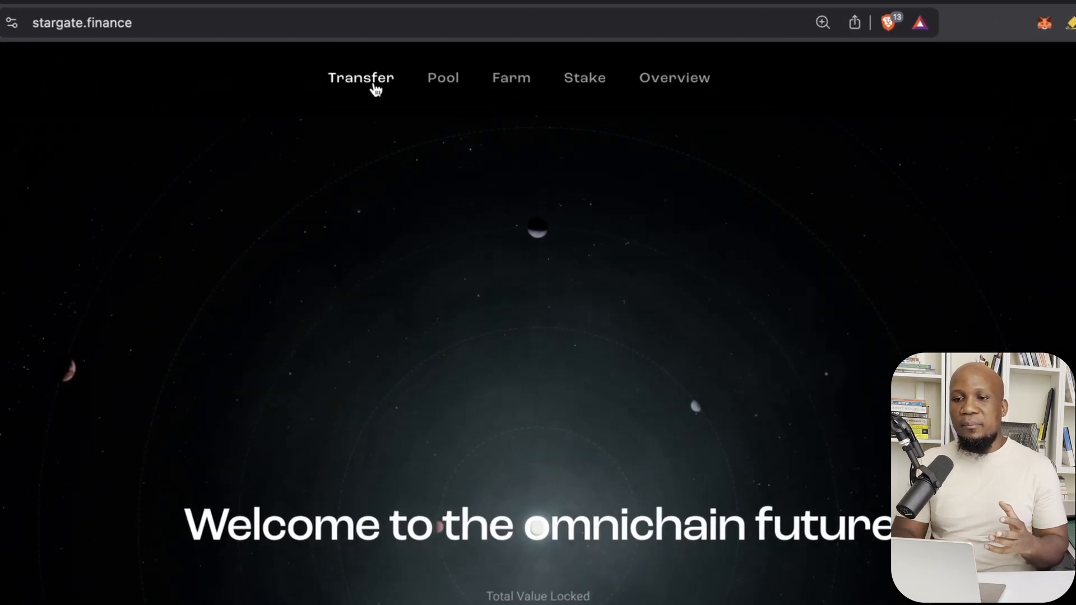
- Set up sending the full 775.4074 USD₮0 balance from Arbitrum to USDT on BNB Chain
left_click(360, 77)
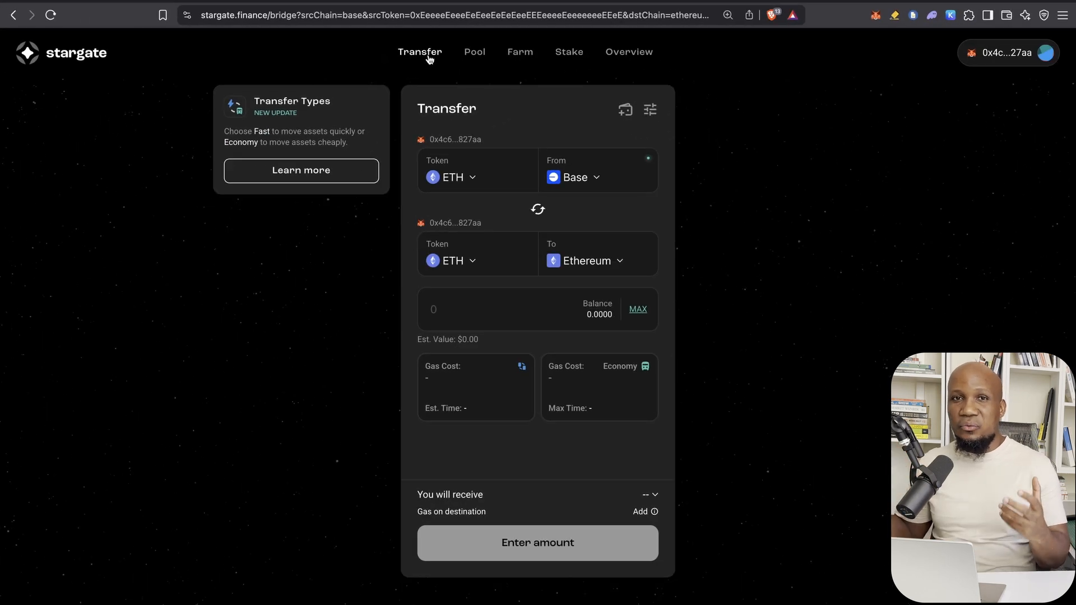
mouse_move(486, 118)
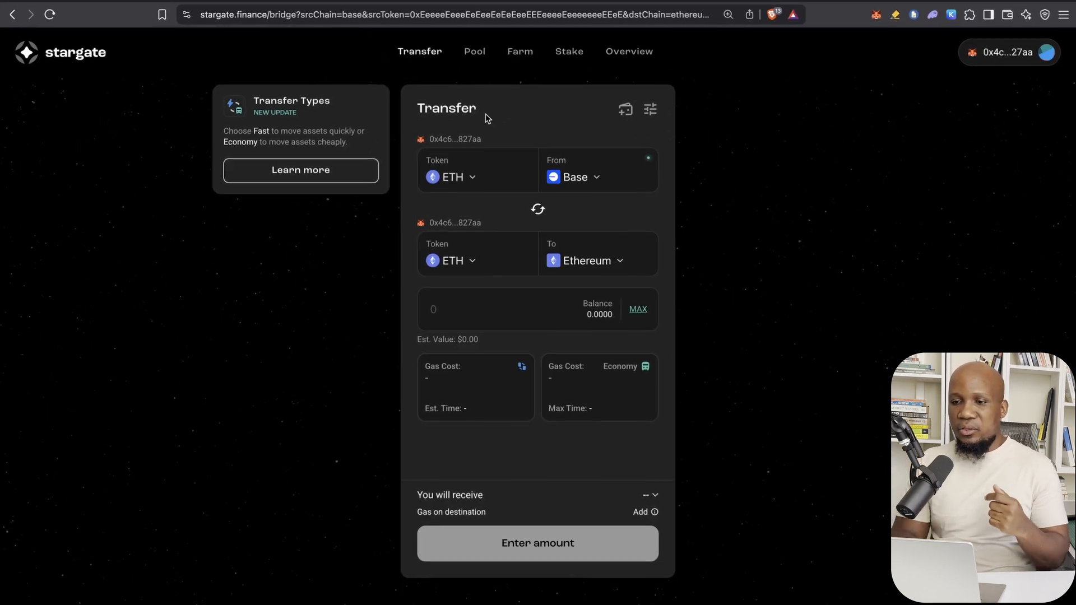
left_click(578, 177)
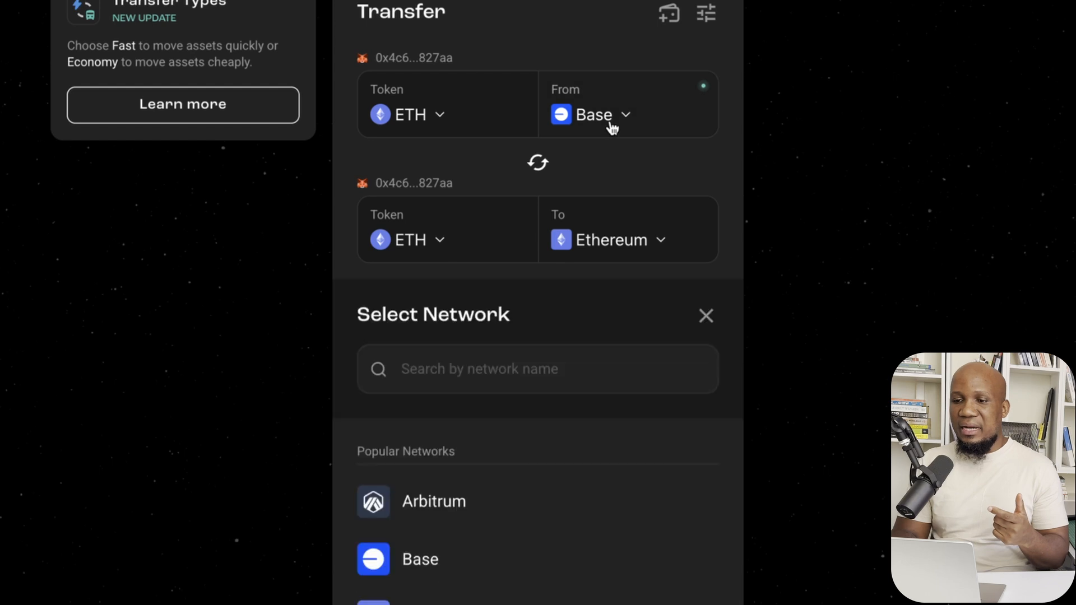
left_click(432, 501)
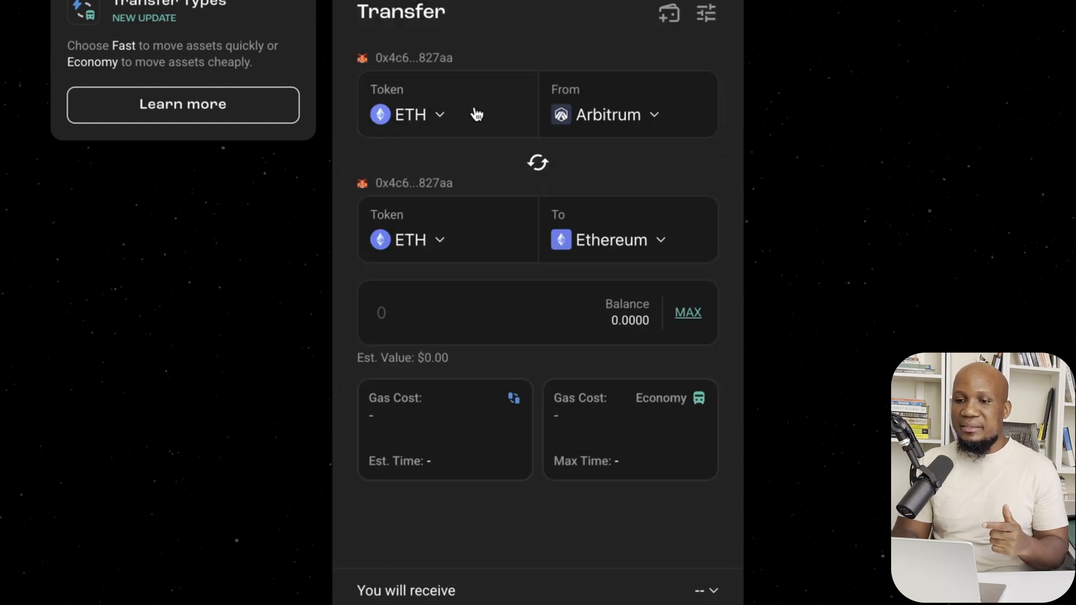
left_click(405, 114)
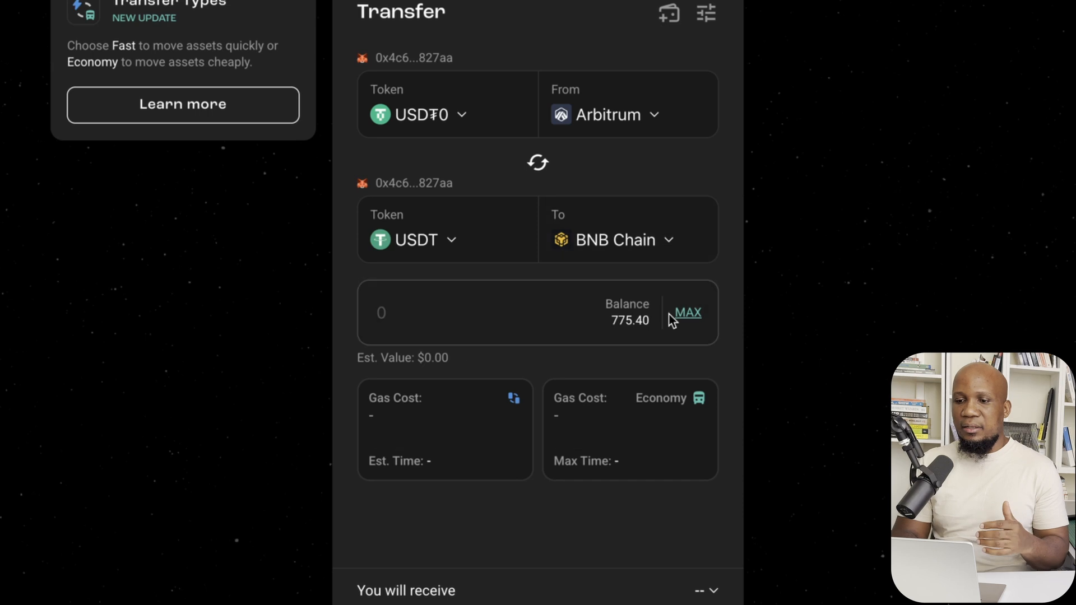
left_click(686, 313)
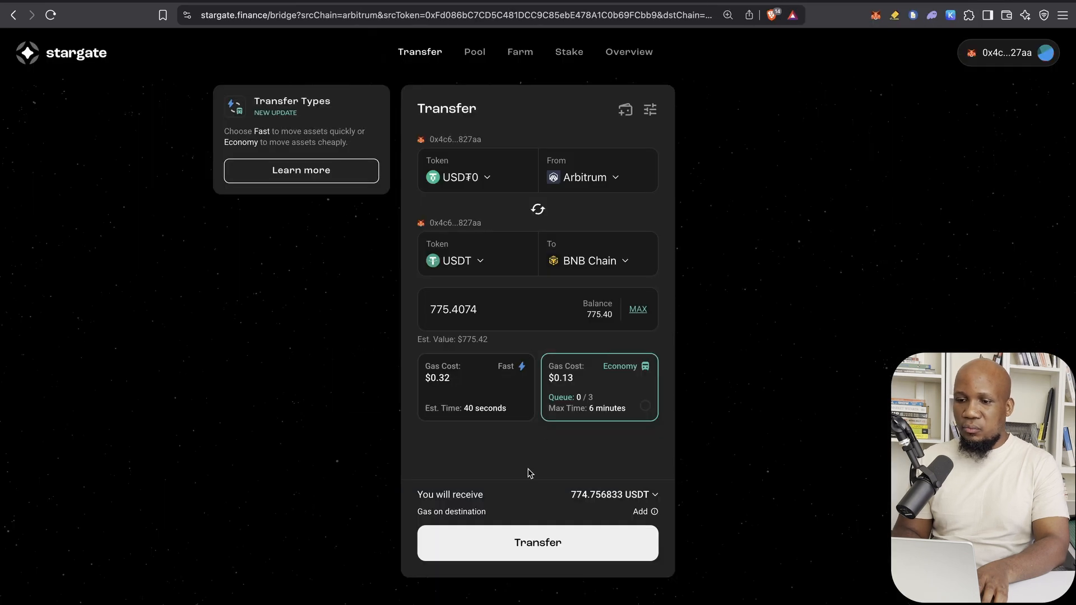
- Send 775.40 USD₮0 with the Fast option, then reverse the route to BNB Chain → Arbitrum
left_click(475, 387)
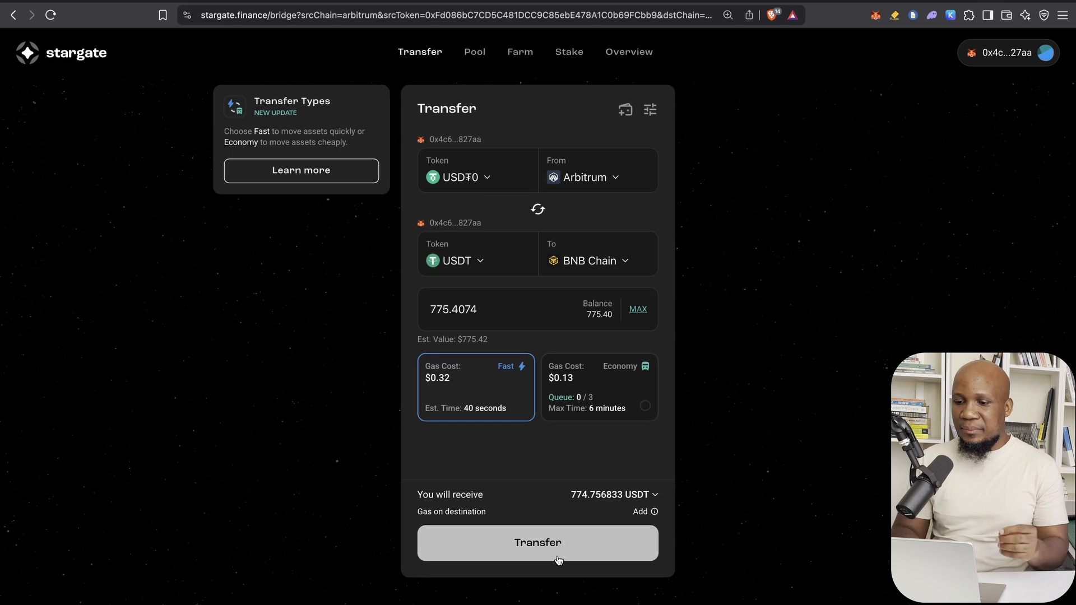
left_click(536, 542)
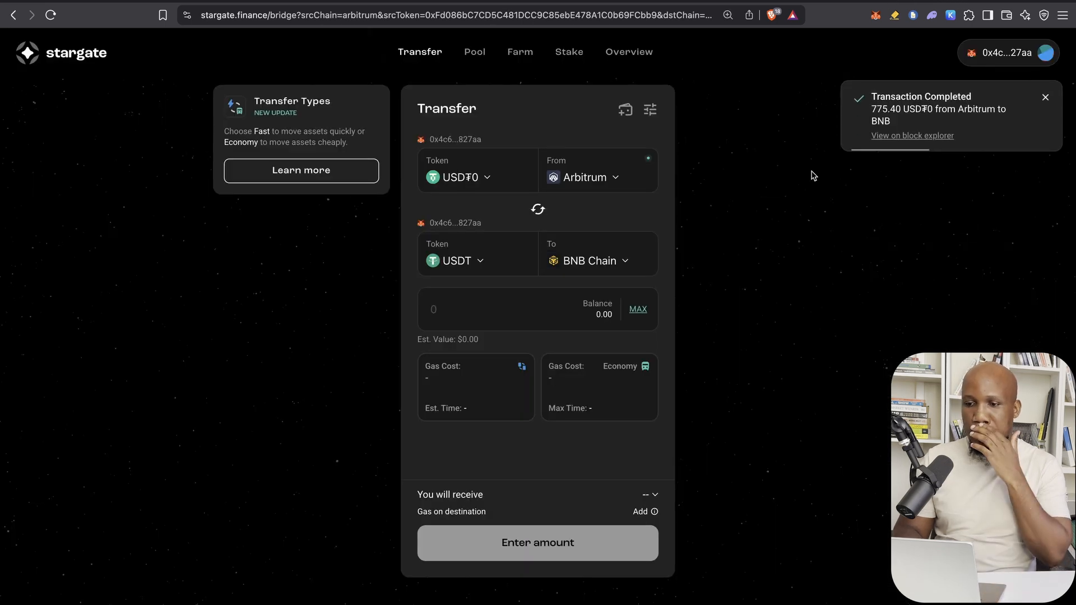
left_click(1044, 96)
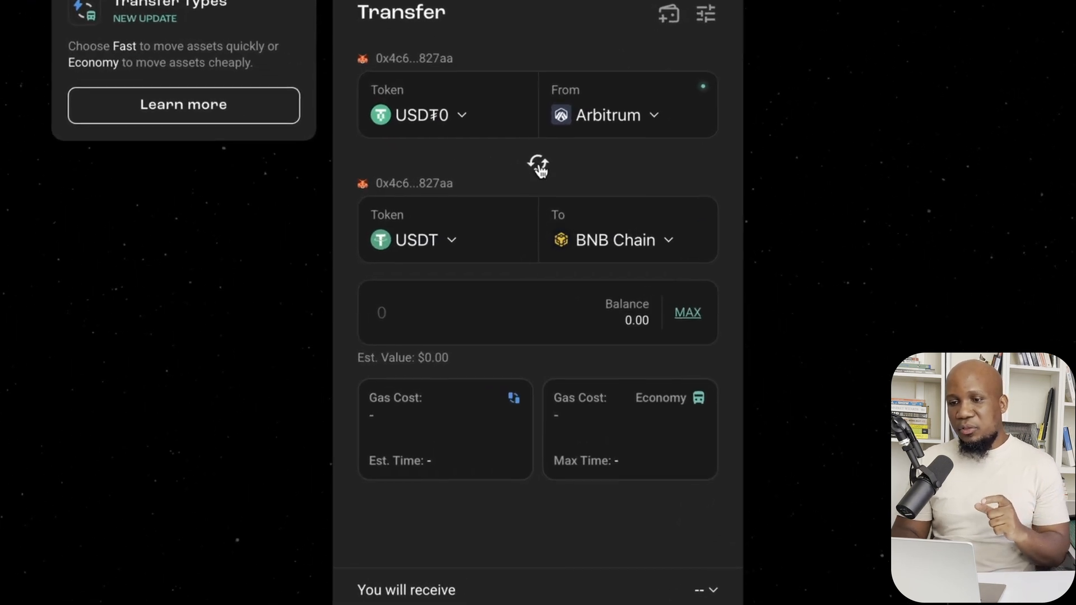
left_click(538, 165)
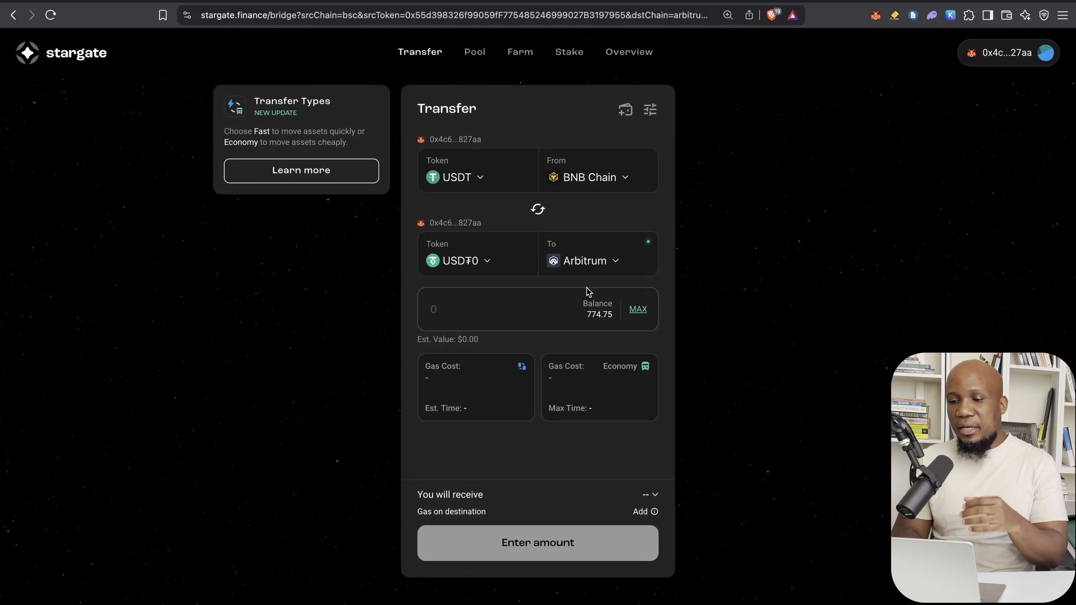
mouse_move(586, 285)
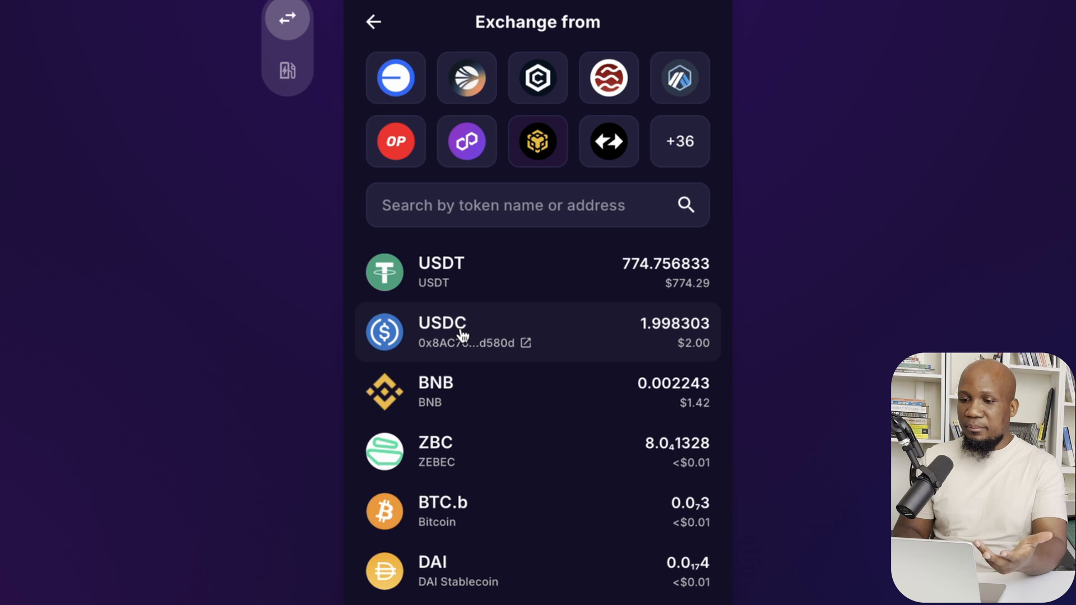
mouse_move(802, 216)
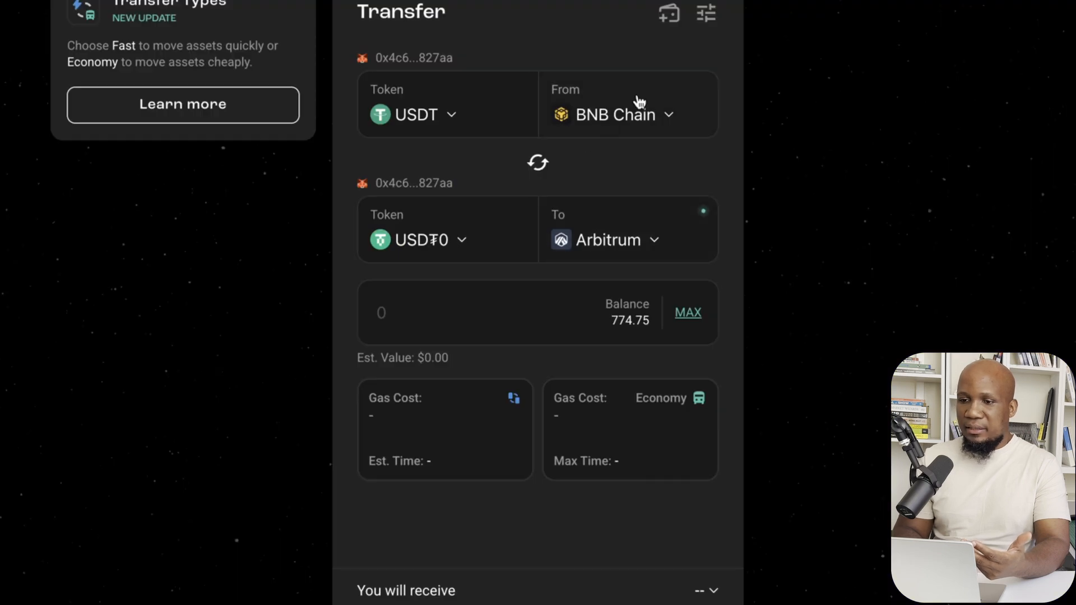
mouse_move(436, 126)
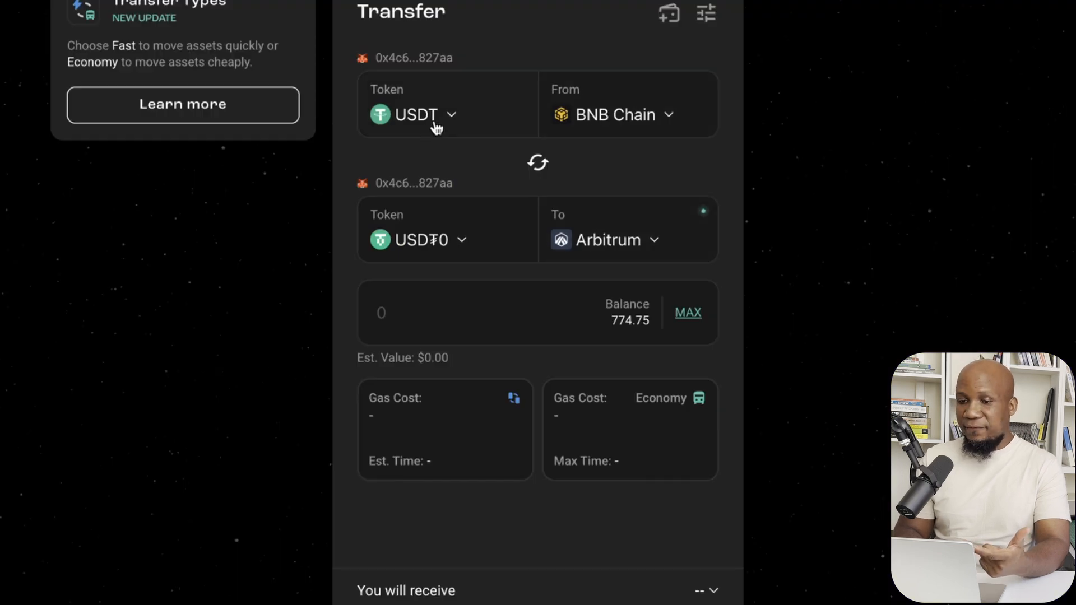
- Switch the sent token to USDC for the 1.998303 BNB Chain to Arbitrum transfer
left_click(412, 115)
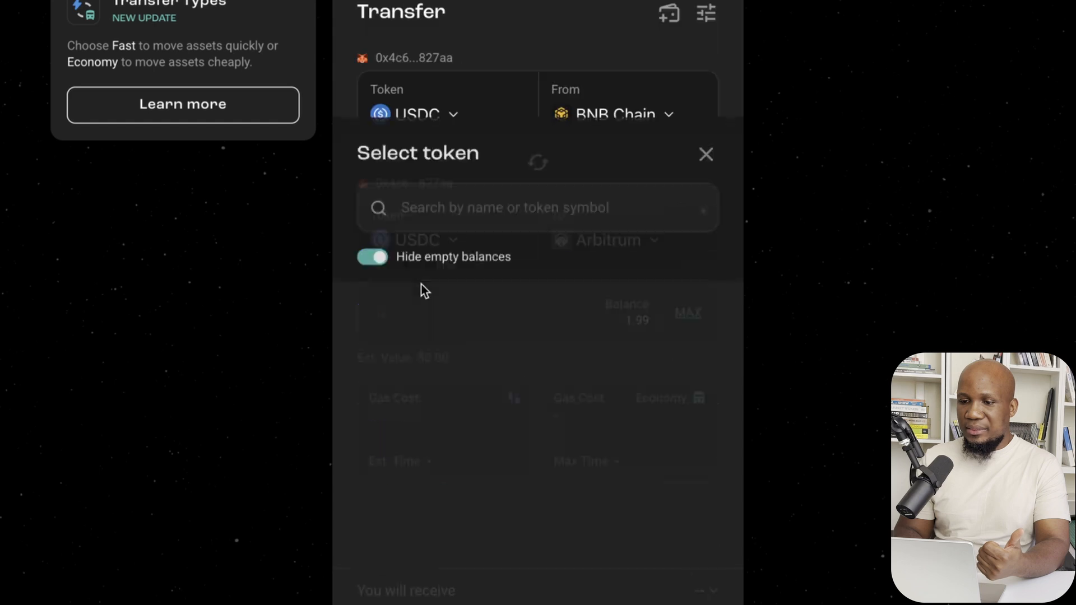
left_click(704, 154)
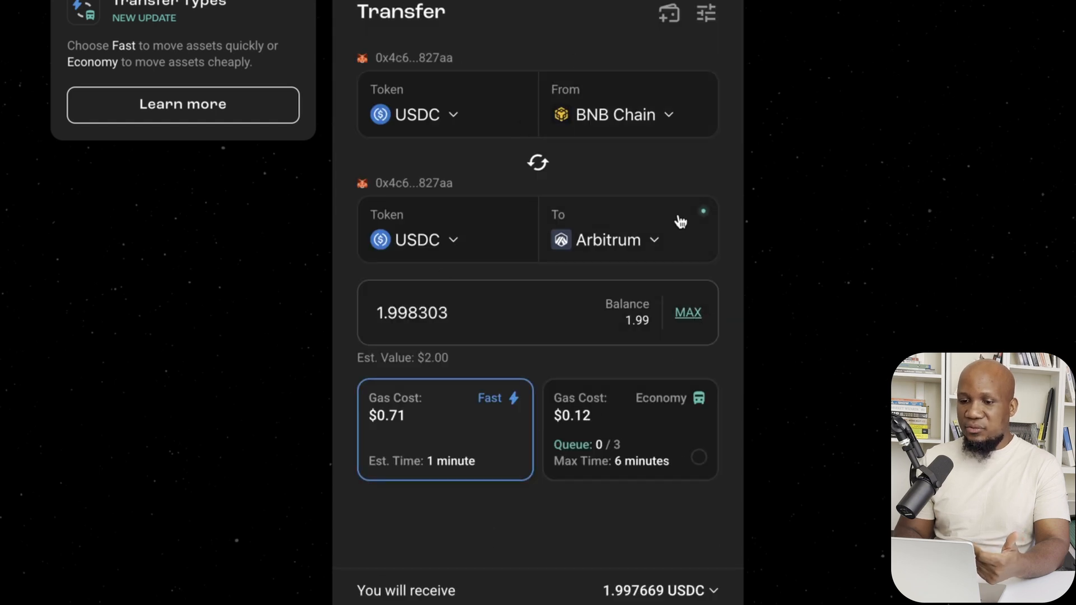
mouse_move(418, 452)
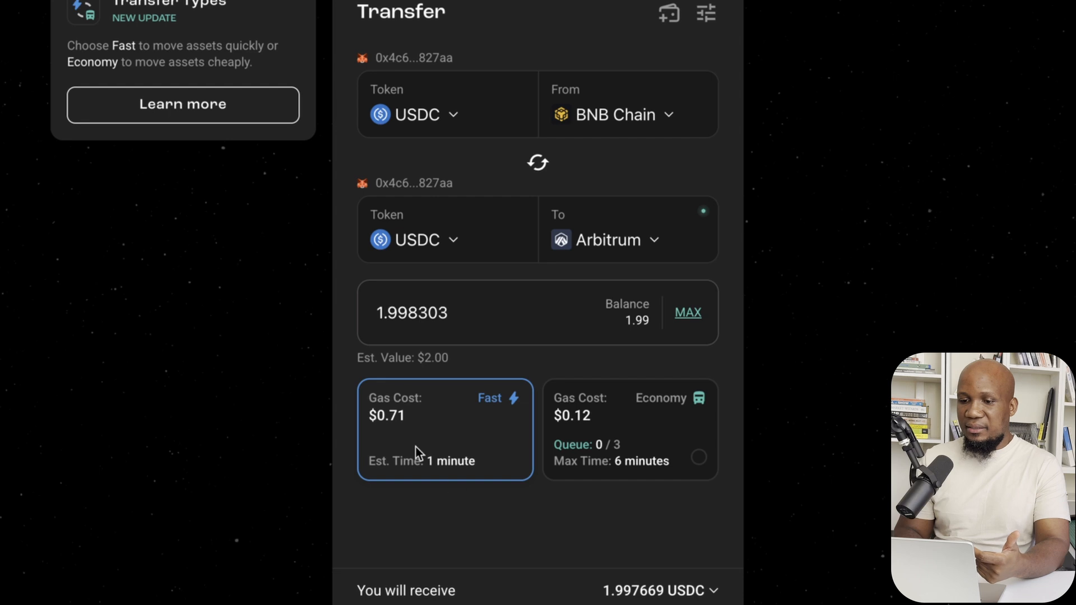
mouse_move(422, 438)
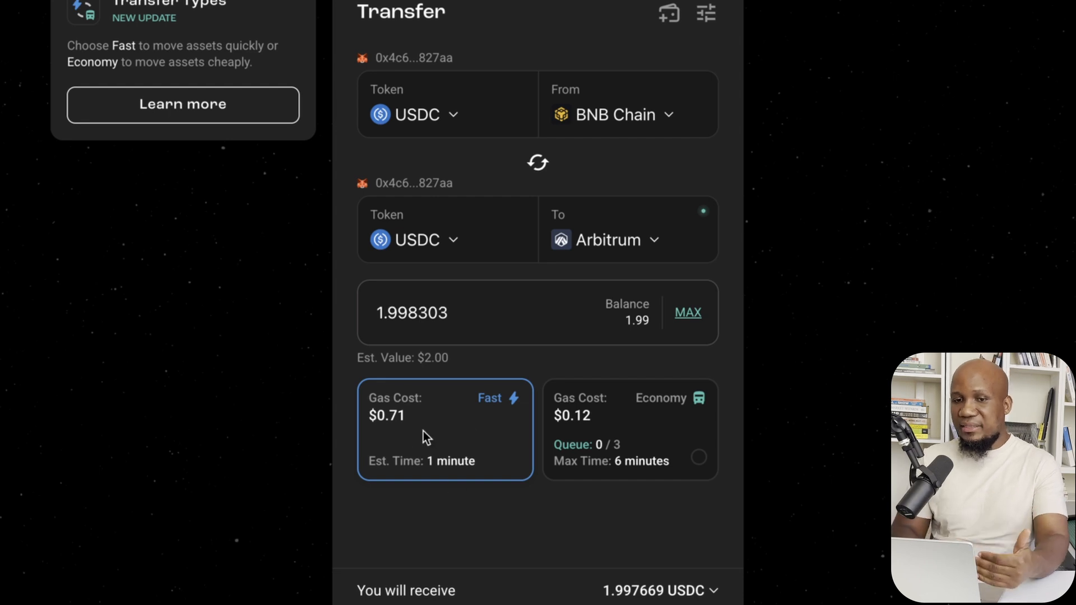
mouse_move(478, 349)
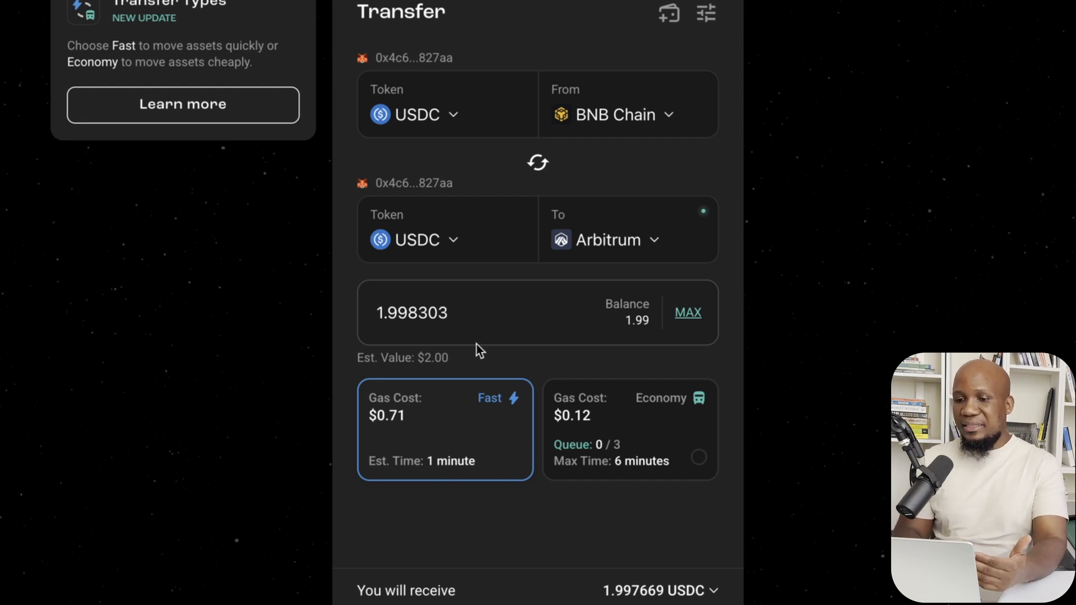
mouse_move(976, 90)
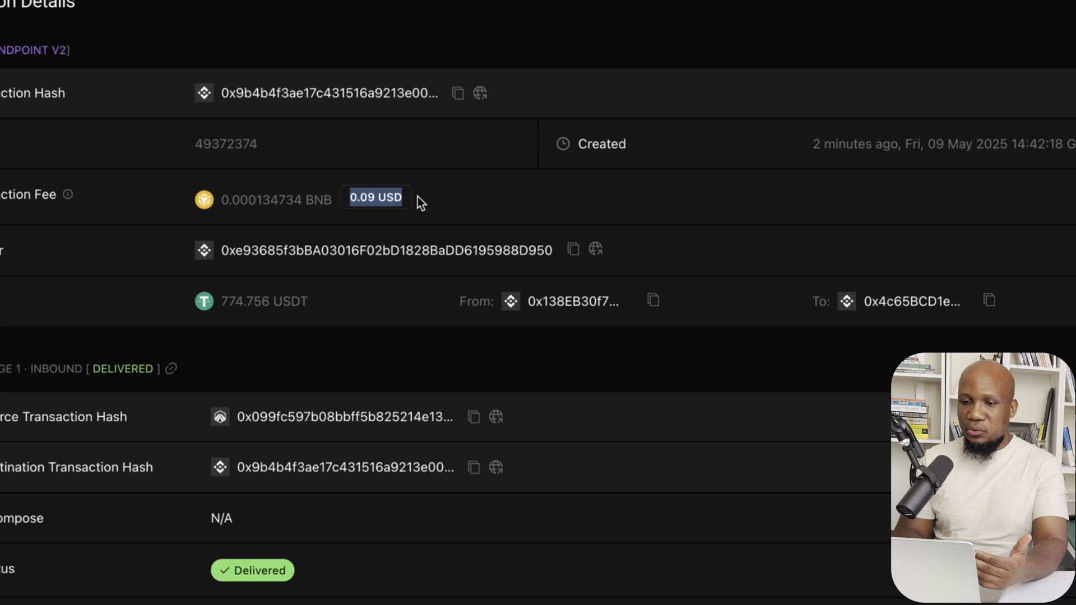
mouse_move(431, 200)
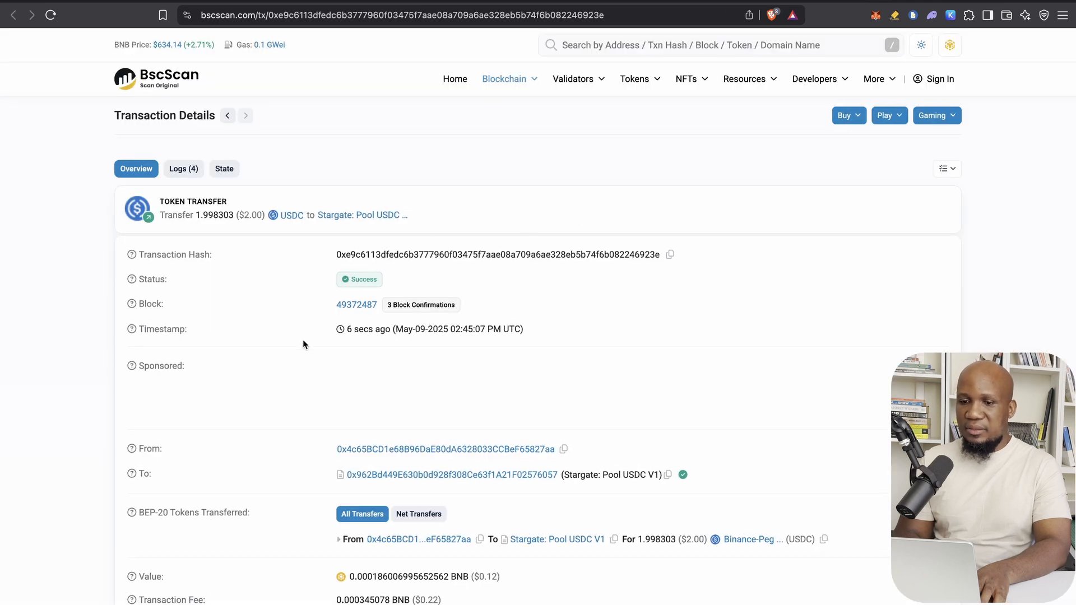
mouse_move(564, 295)
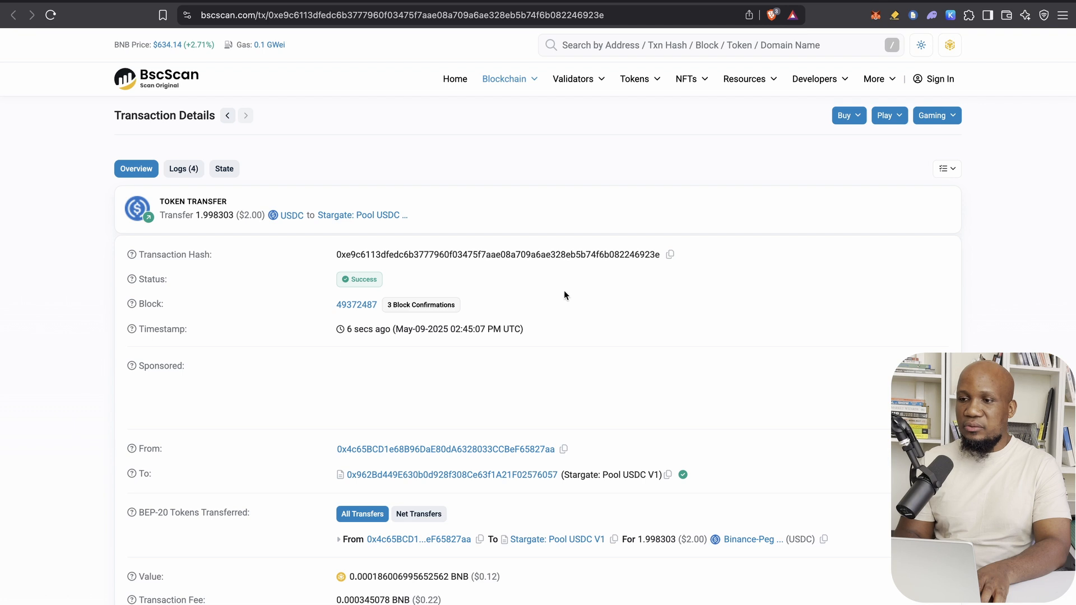
mouse_move(491, 315)
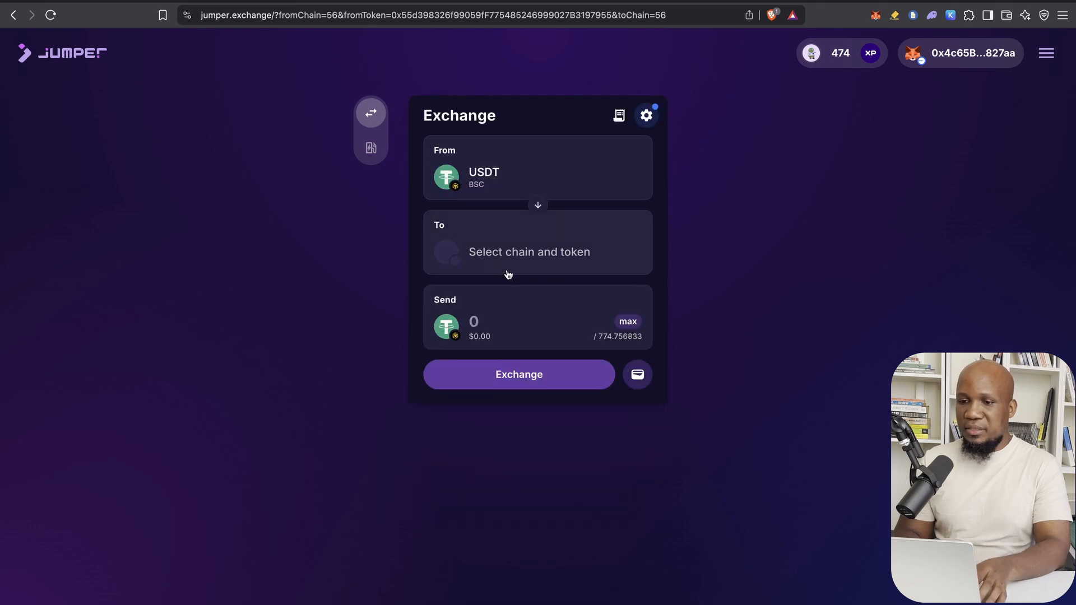
- Set BNB on BSC as the receiving token in the Exchange widget
left_click(528, 251)
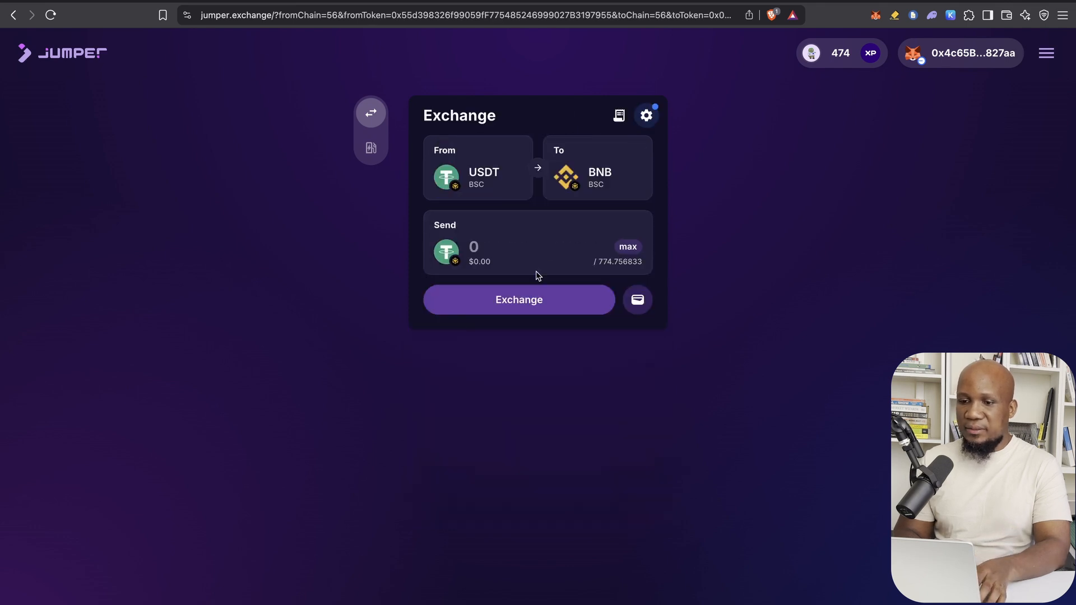
left_click(518, 299)
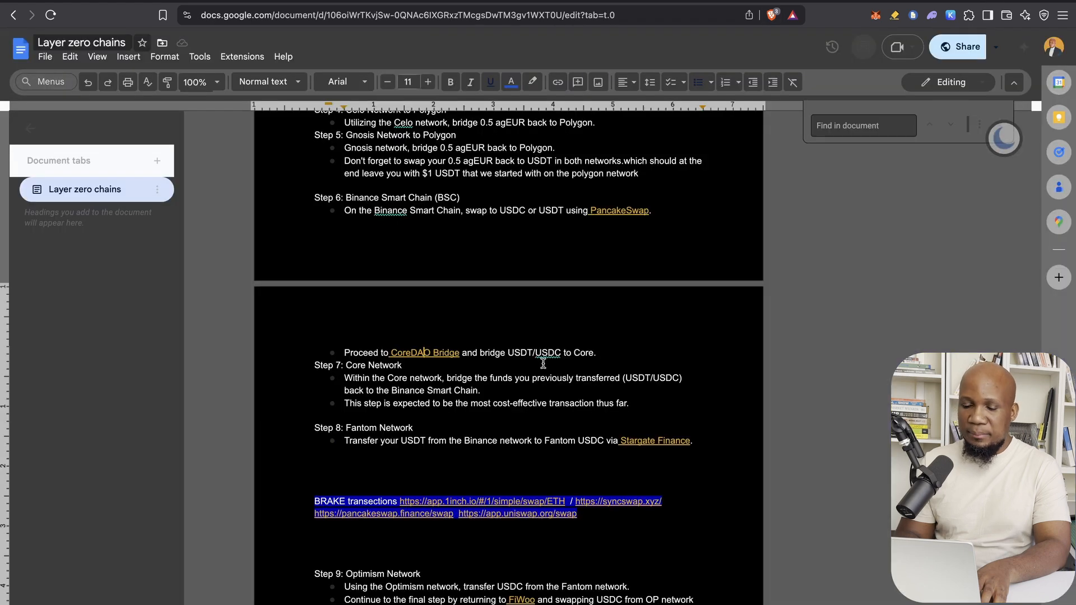
scroll("up", 3)
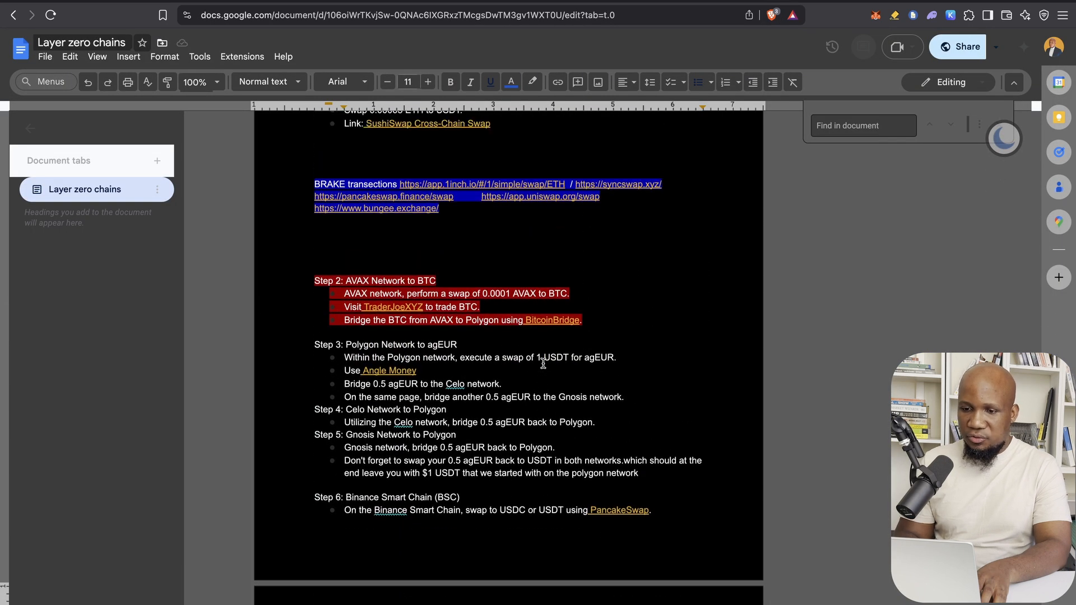
scroll("up", 3)
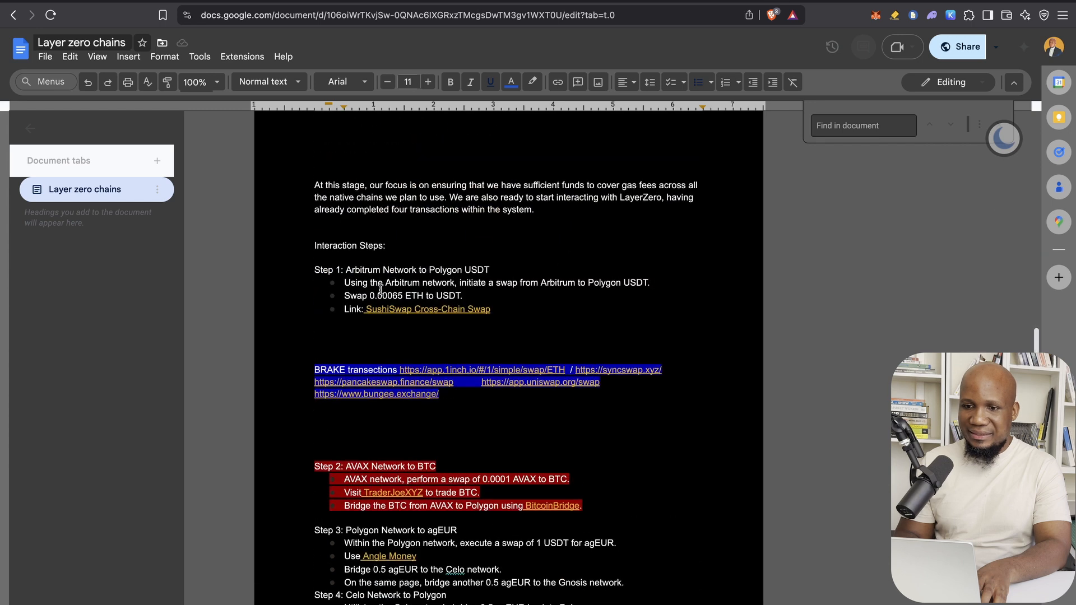
scroll("up", 3)
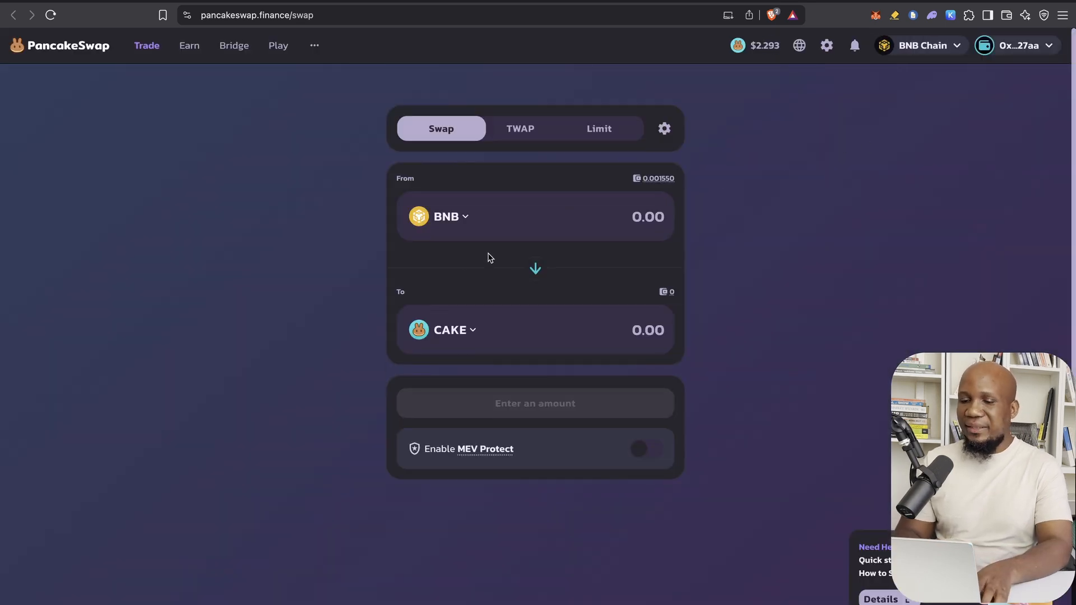
- Swap 5 USDT for about 0.0079 BNB on BNB Chain and dismiss the receipt
left_click(536, 267)
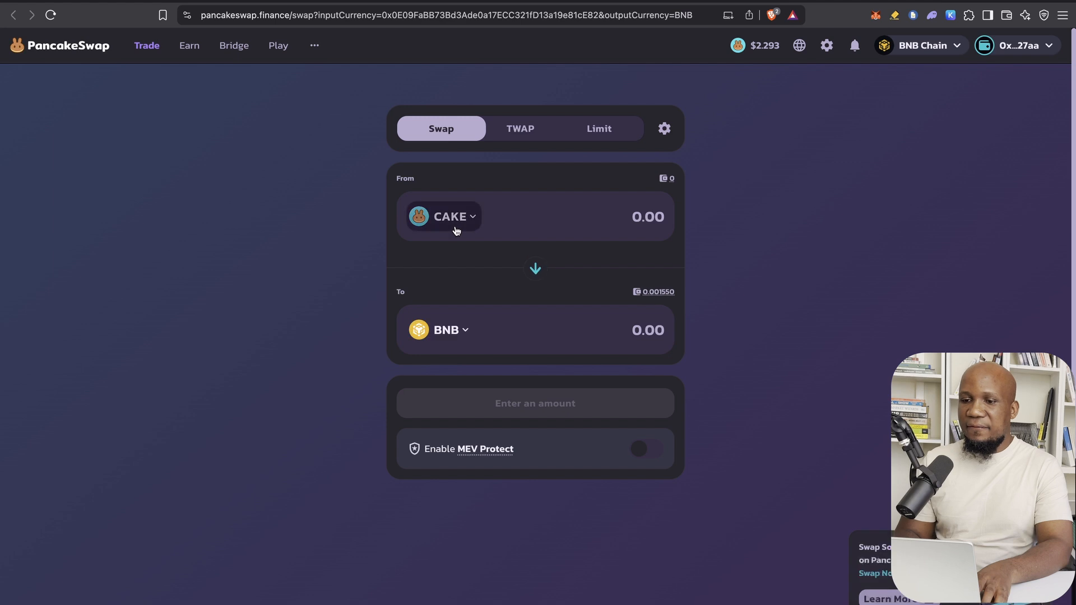
left_click(442, 216)
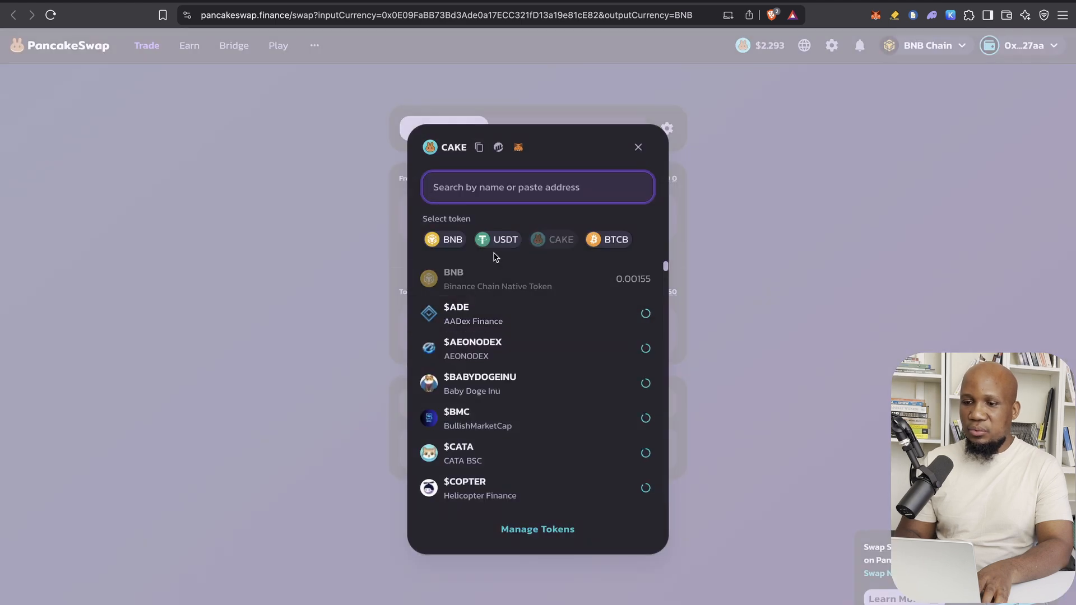
left_click(496, 238)
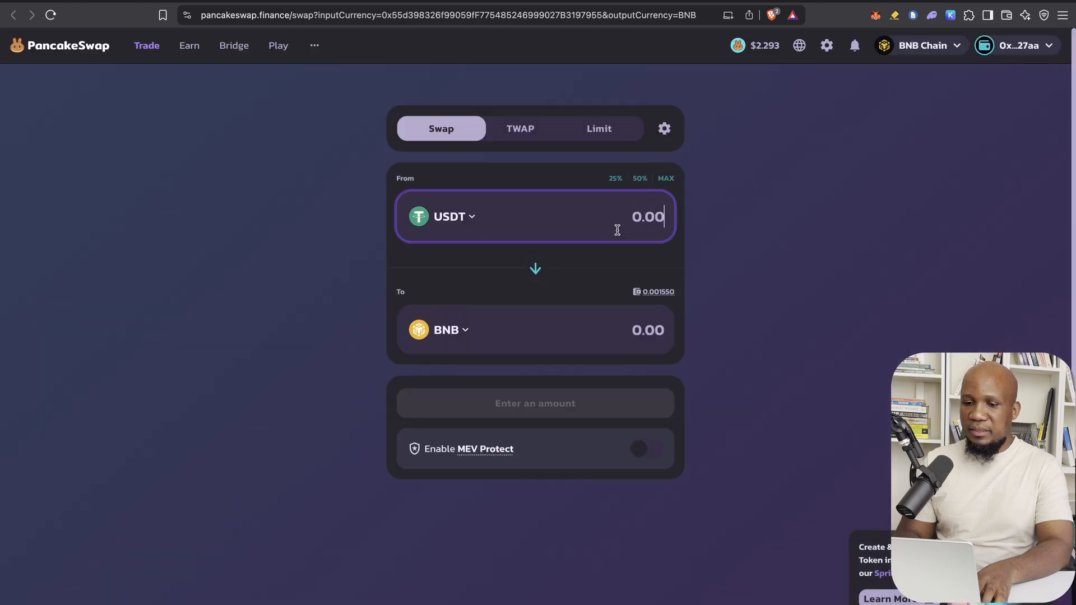
left_click(535, 402)
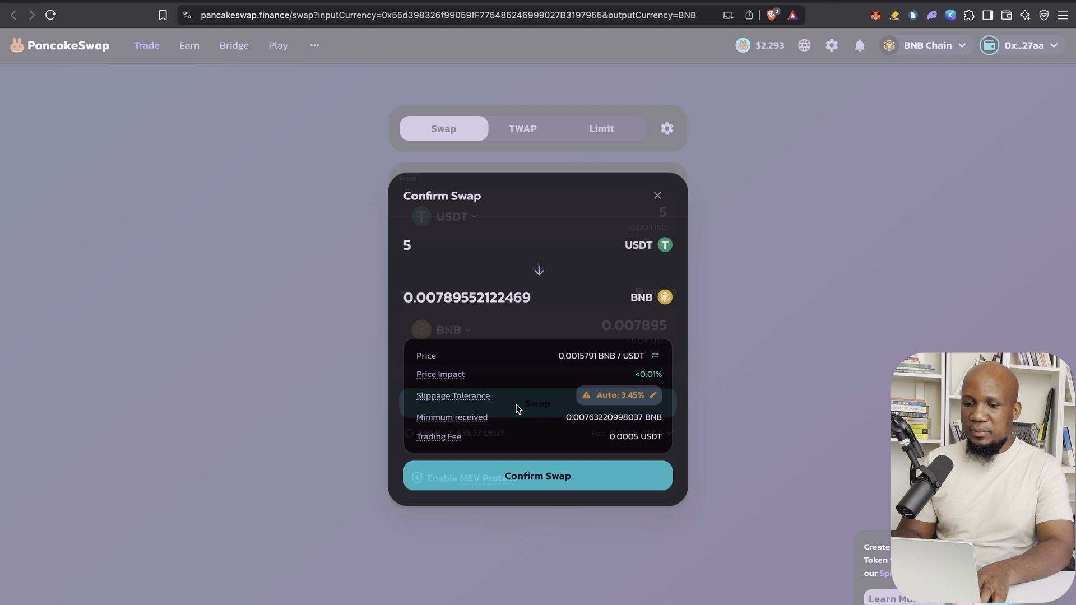
left_click(536, 476)
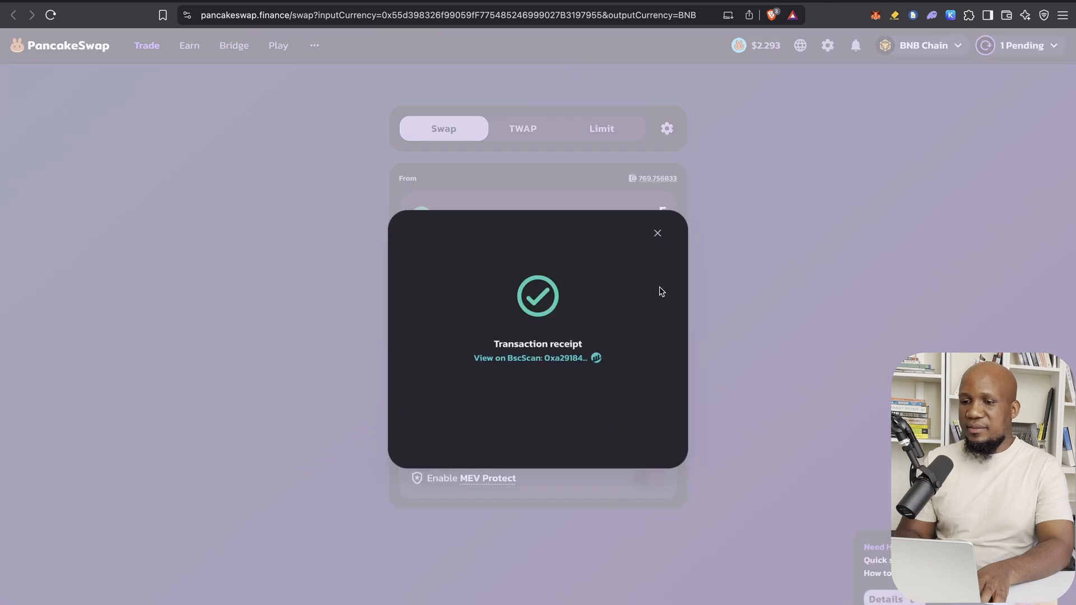
left_click(657, 233)
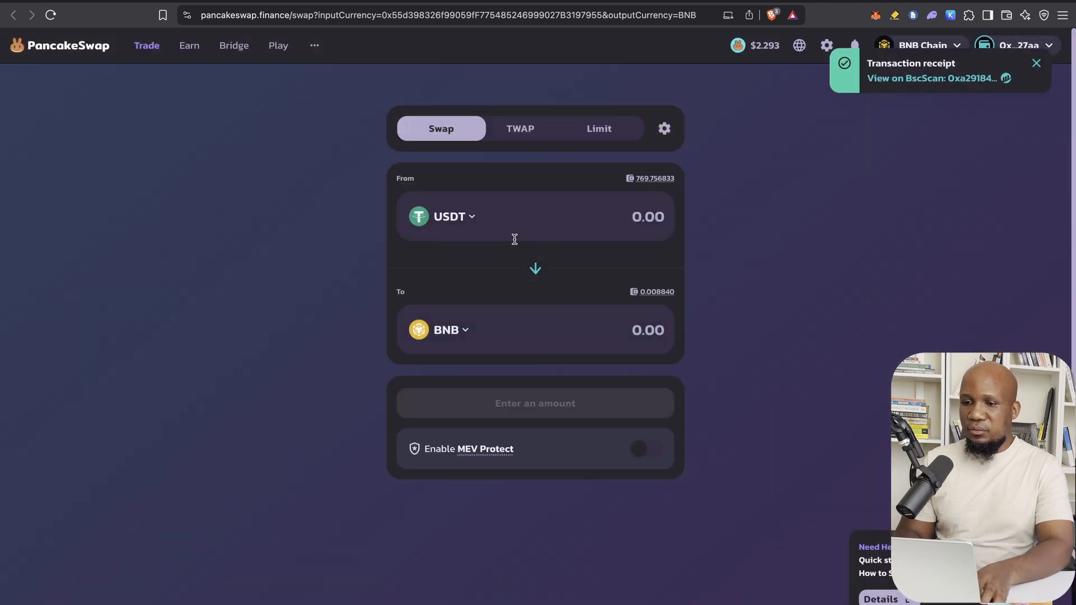
left_click(443, 216)
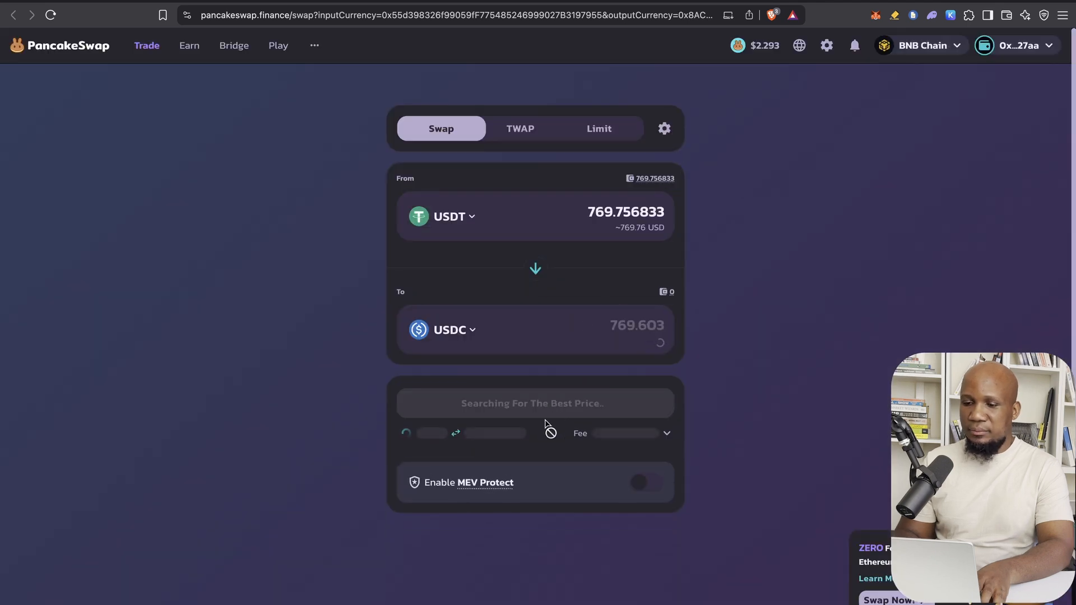
- Enter 500 USDT as the sell amount and confirm the swap for about 499.9 USDC
left_click(624, 211)
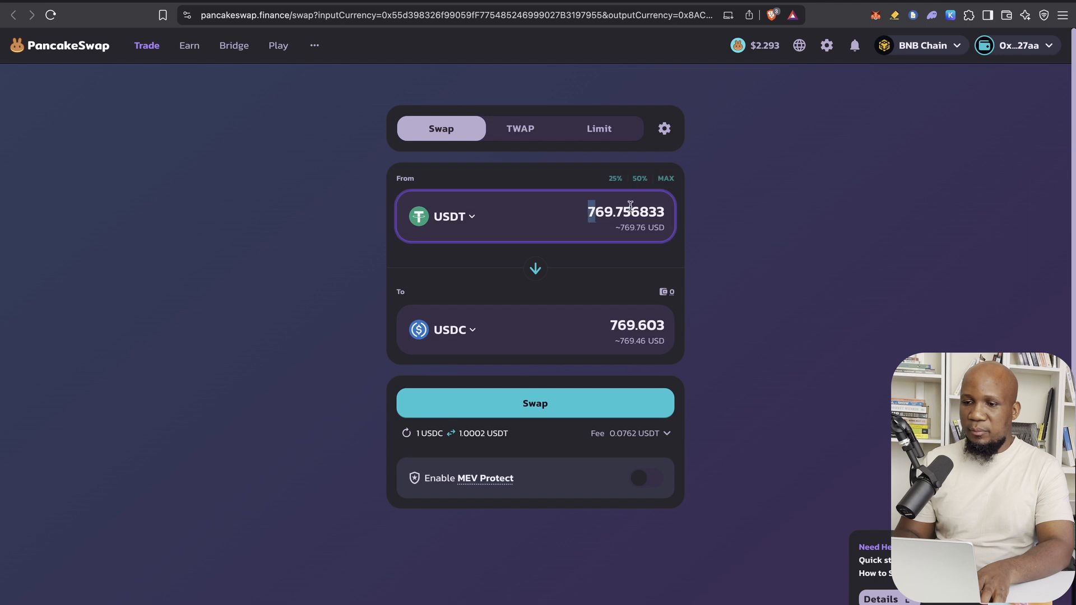
type("599")
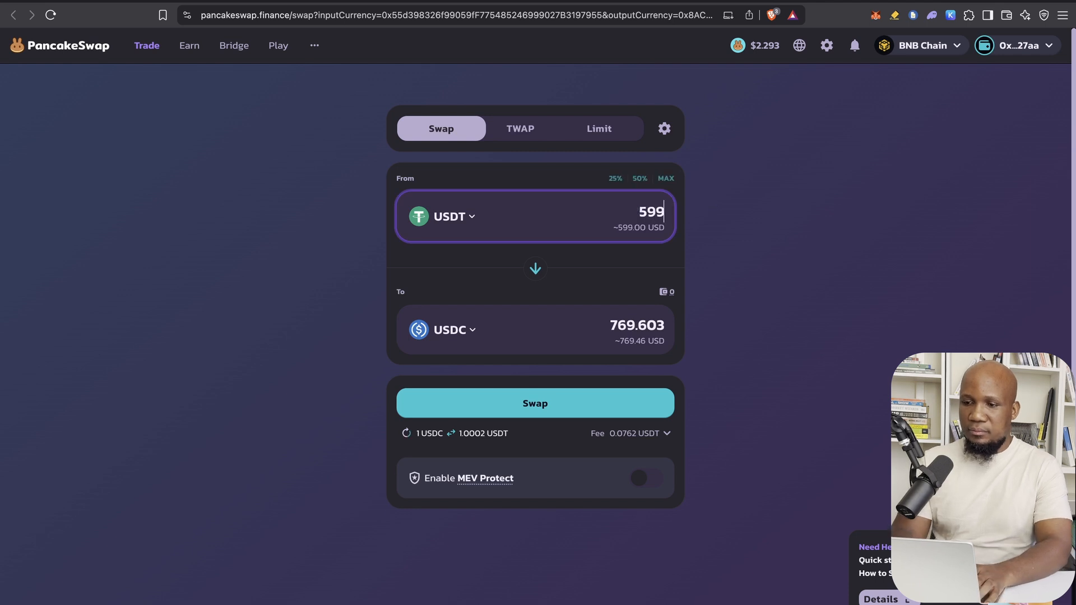
type("50")
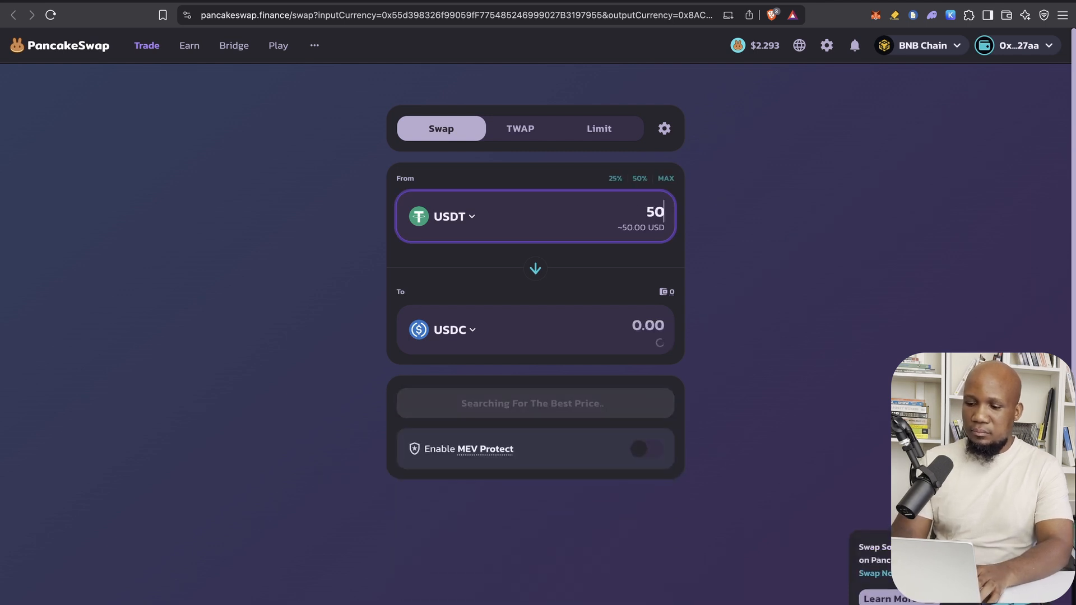
left_click(535, 402)
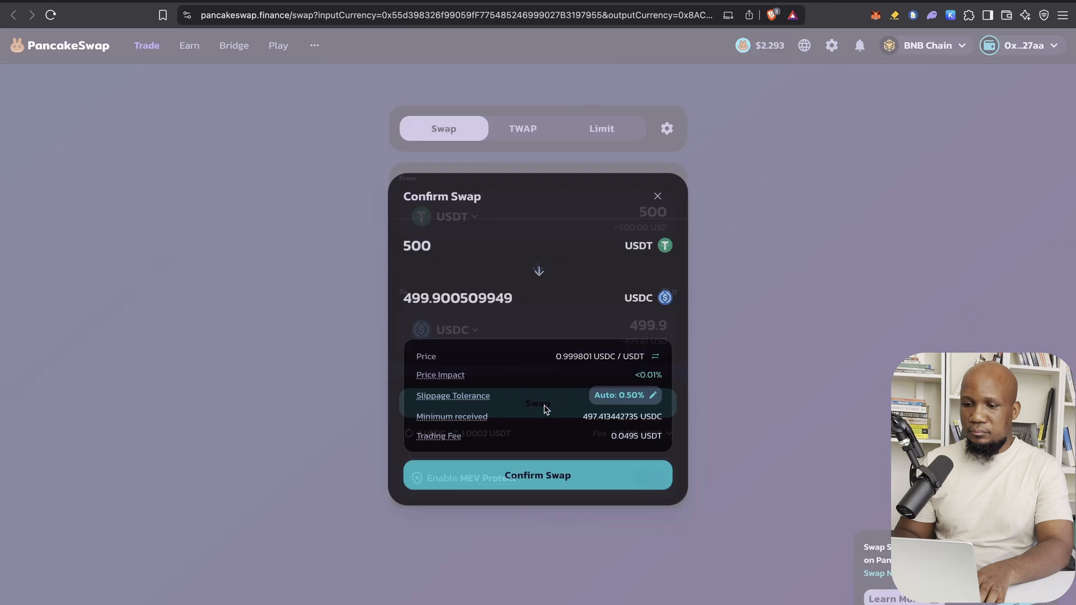
left_click(537, 475)
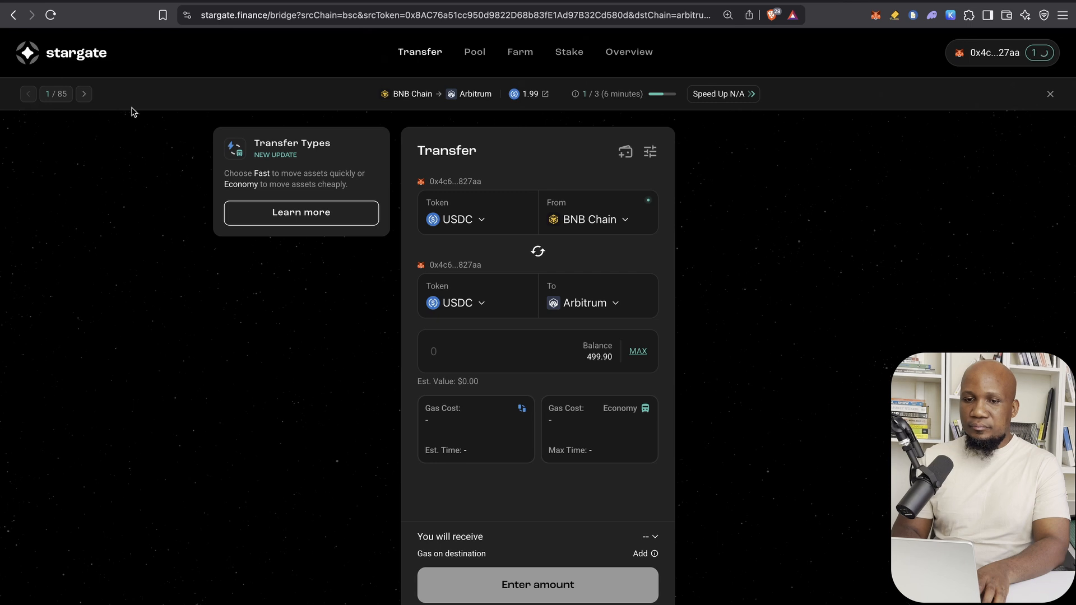
- Fill the MAX 499.90 USDC balance and submit the Fast bridge transfer, approving it in the wallet
left_click(455, 219)
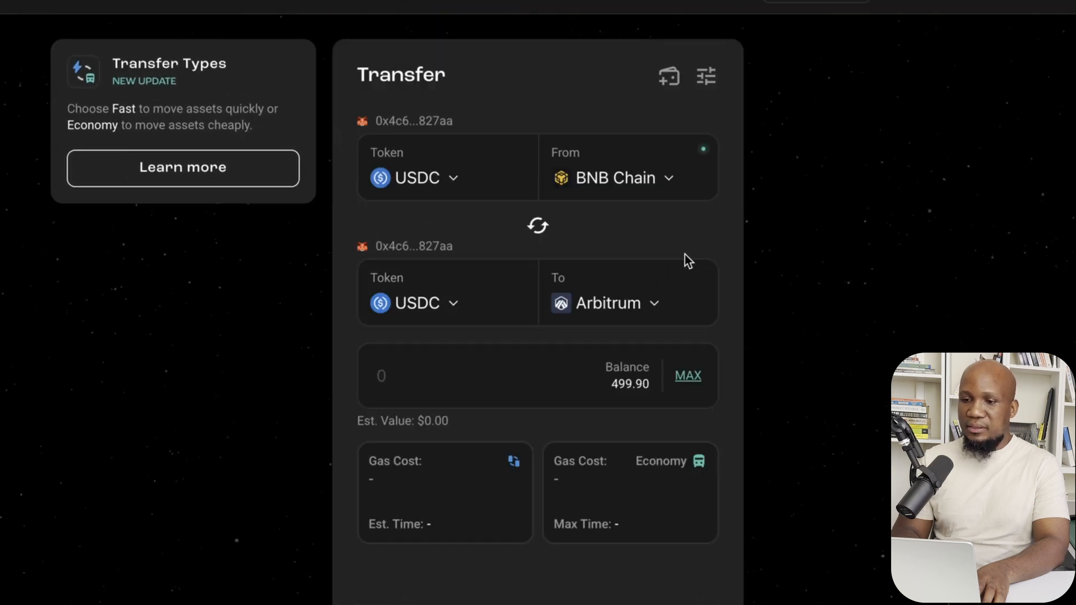
left_click(687, 375)
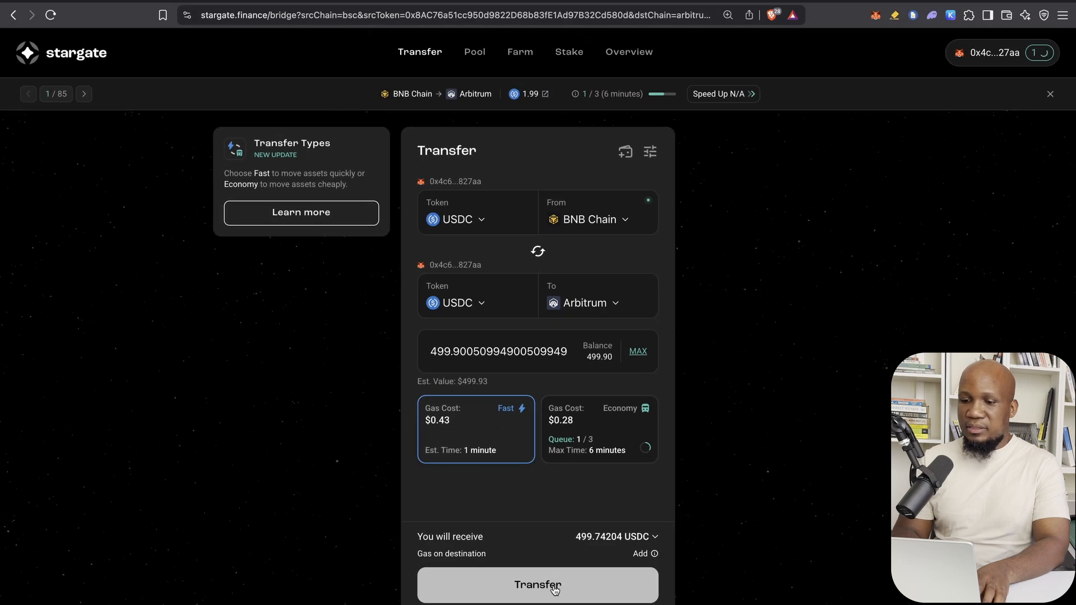
left_click(537, 585)
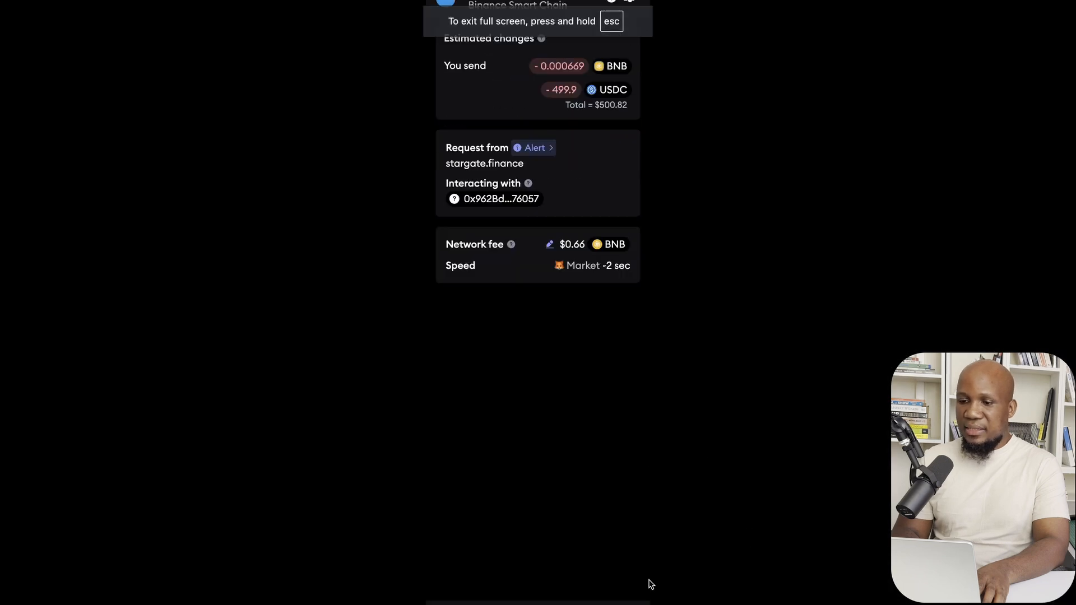
left_click(537, 584)
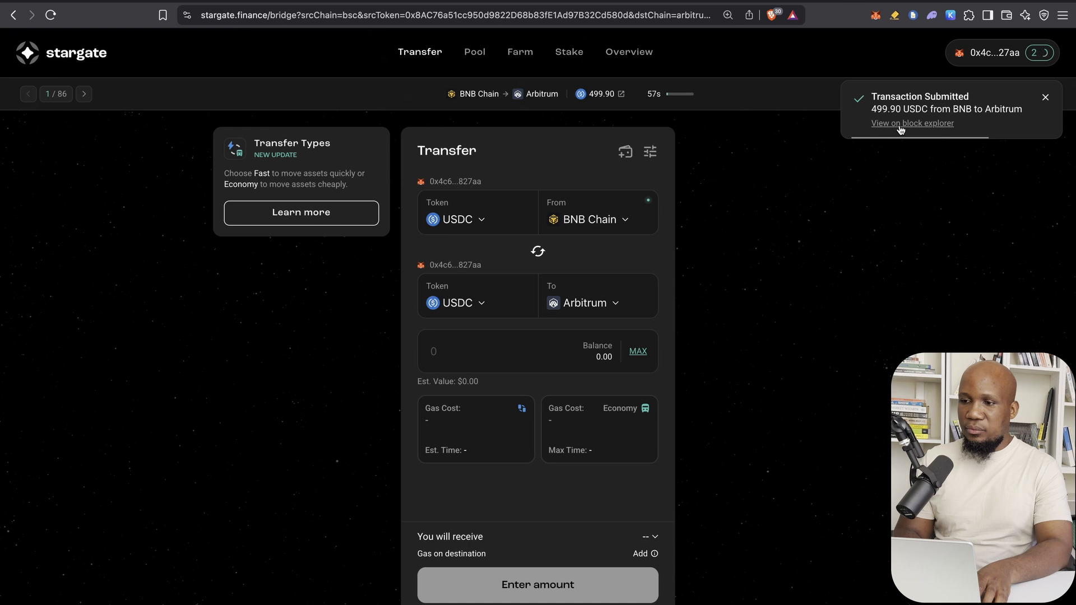
- View the bridge transaction in LayerZero Scan, note the 0.64 USD source fee, and return to Stargate
left_click(912, 123)
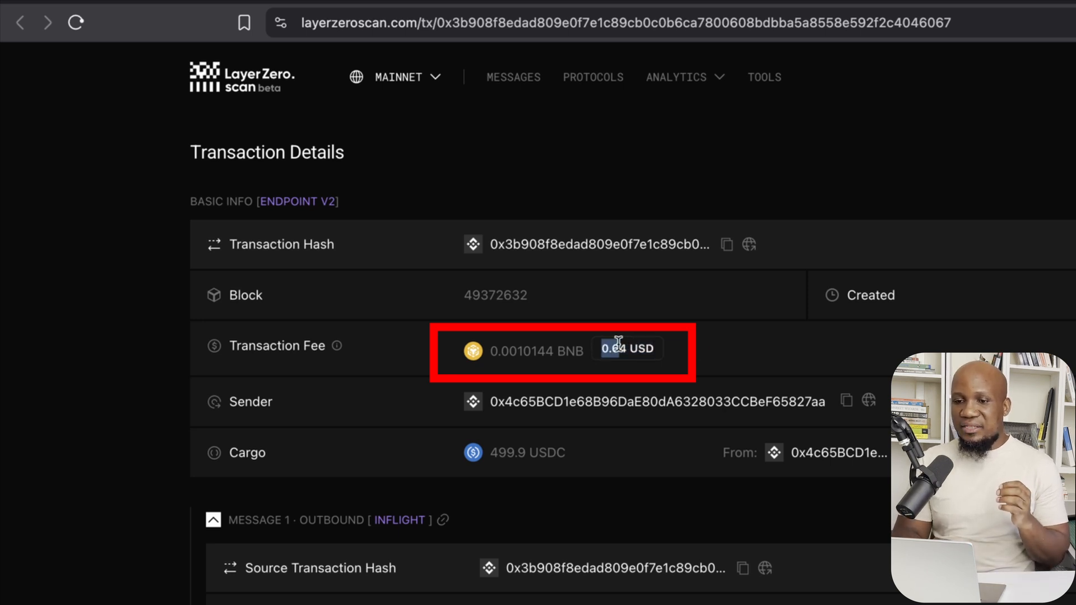
double_click(627, 349)
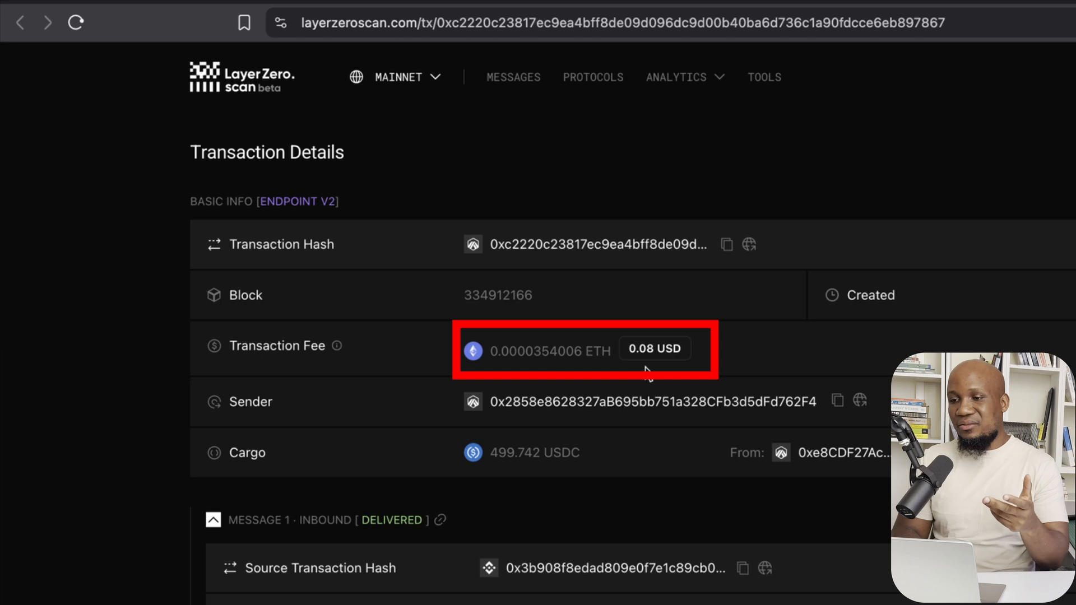
left_click(603, 567)
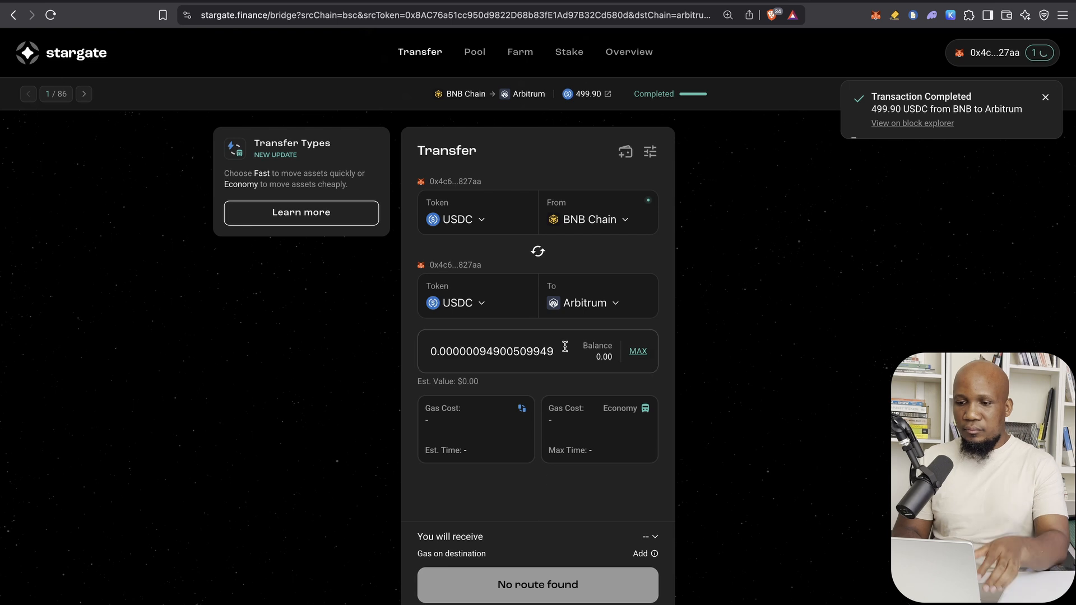
- Switch the bridged token to USDT and fill the full 269.756833 USDT balance
left_click(456, 219)
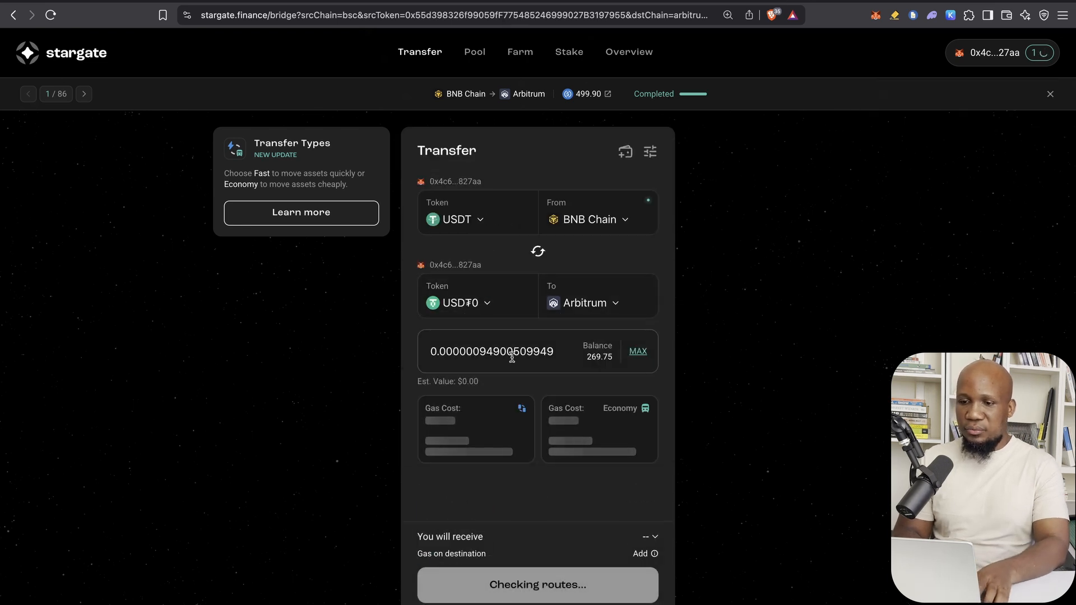
left_click(637, 351)
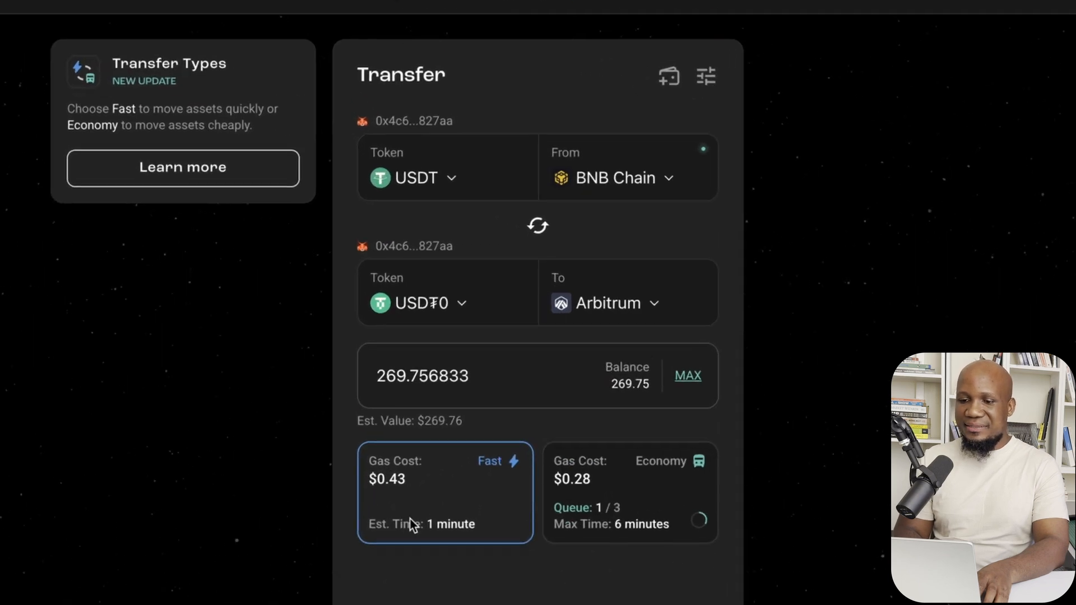
mouse_move(690, 436)
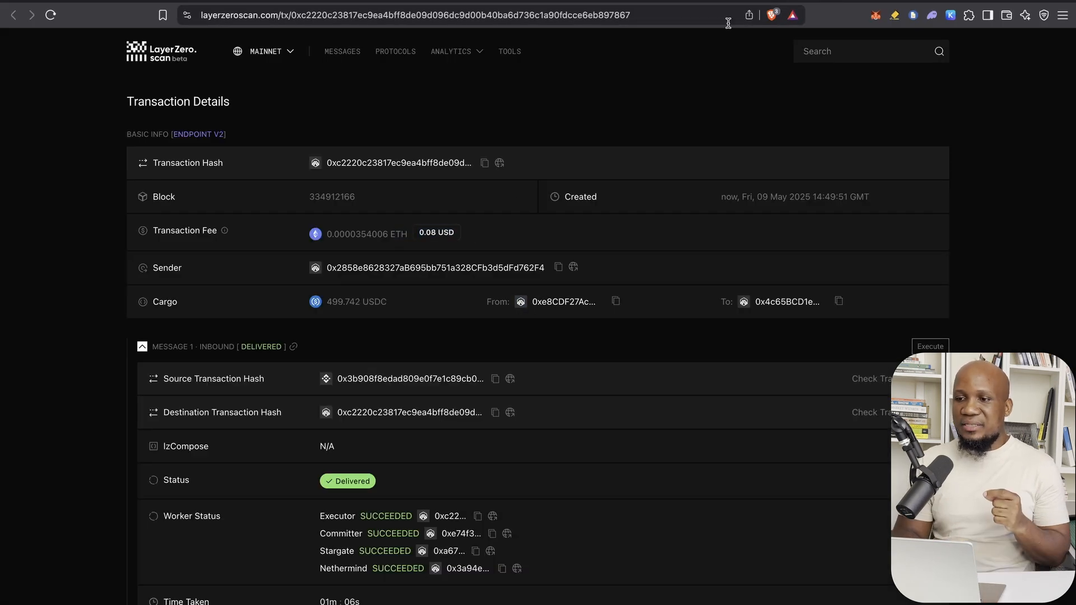
- Reopen the BNB Chain source transaction showing its 0.64 USD fee and Delivered status
left_click(406, 378)
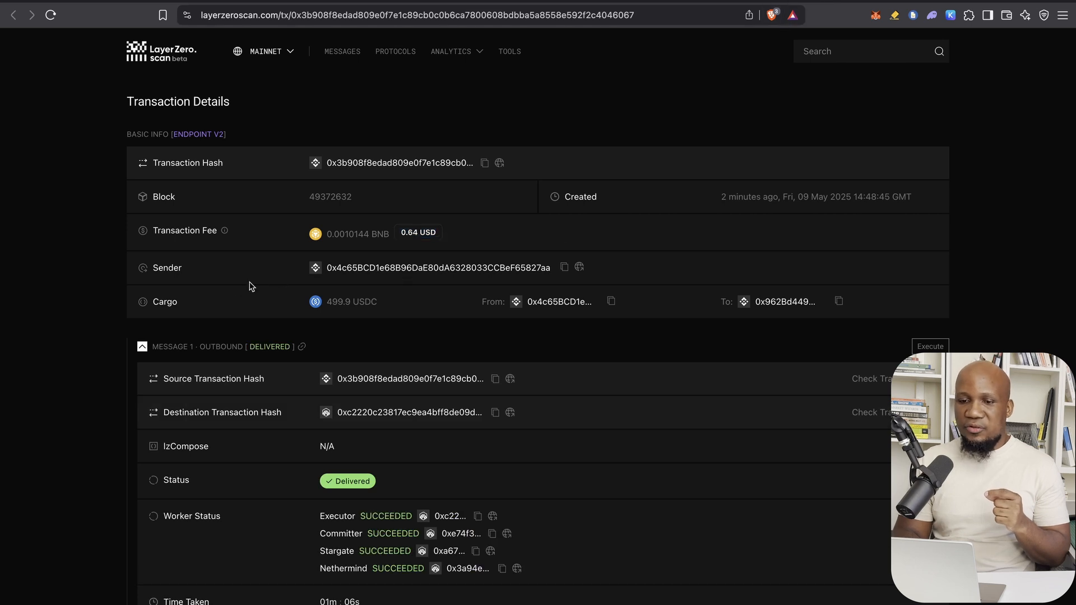
mouse_move(144, 236)
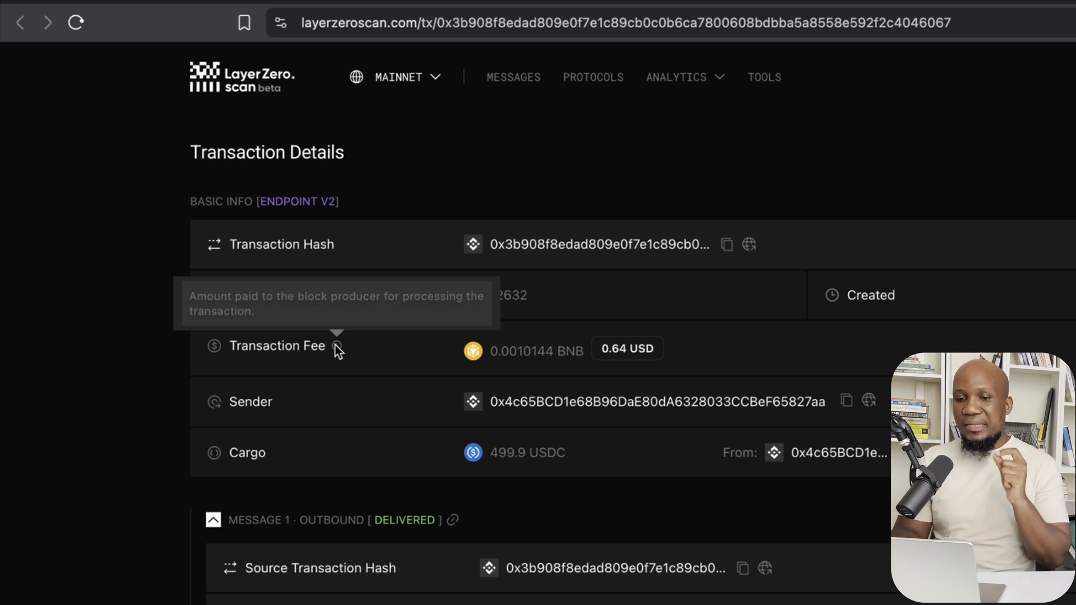
mouse_move(346, 345)
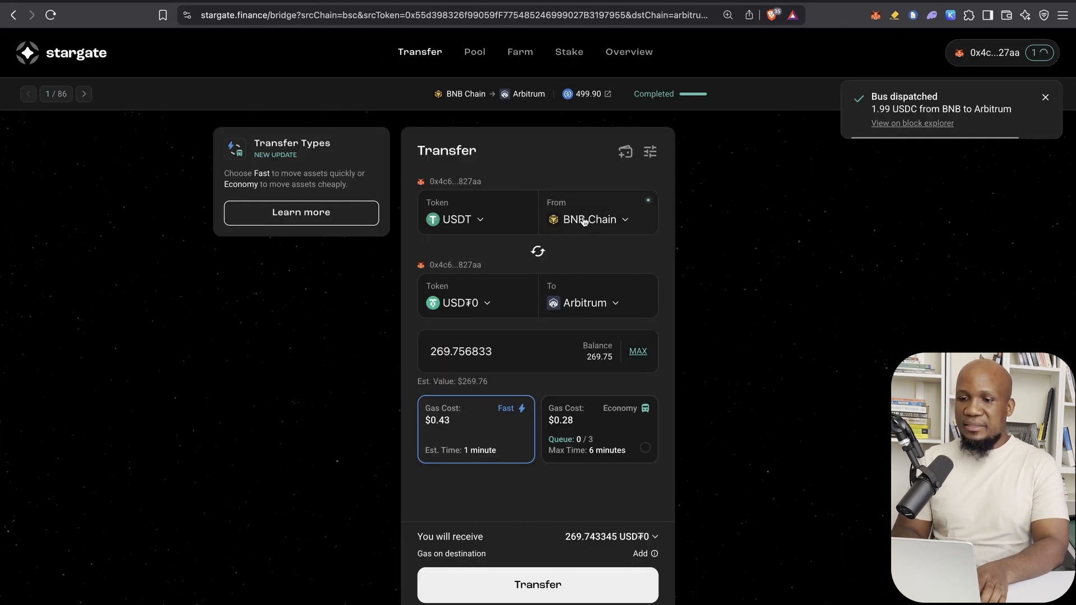
- Select Ethereum as the source chain, leaving the 269.756833 USDT transfer with insufficient balance
left_click(586, 219)
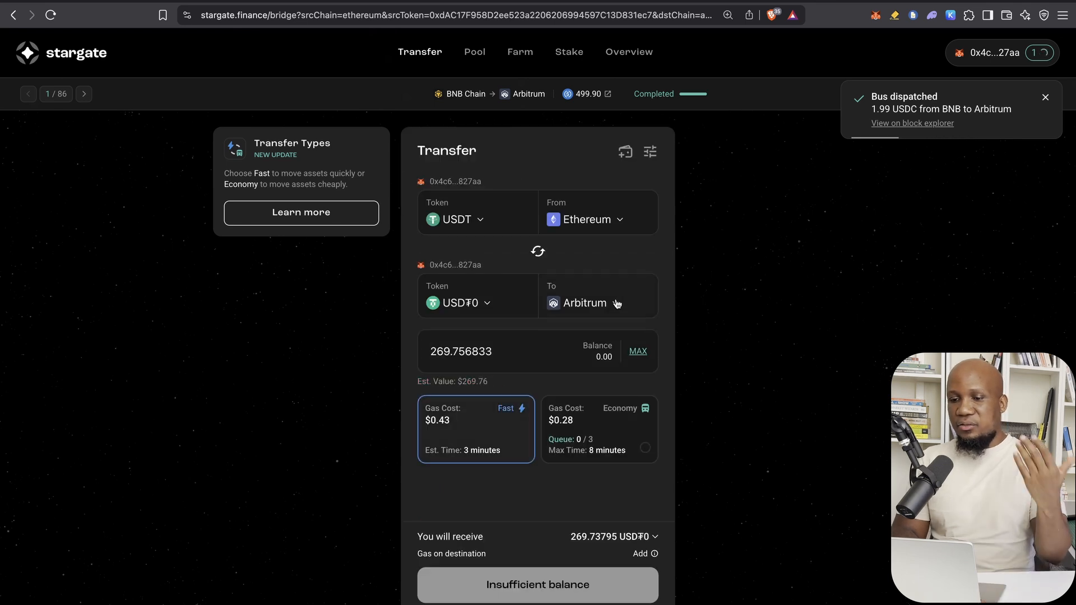
left_click(1045, 96)
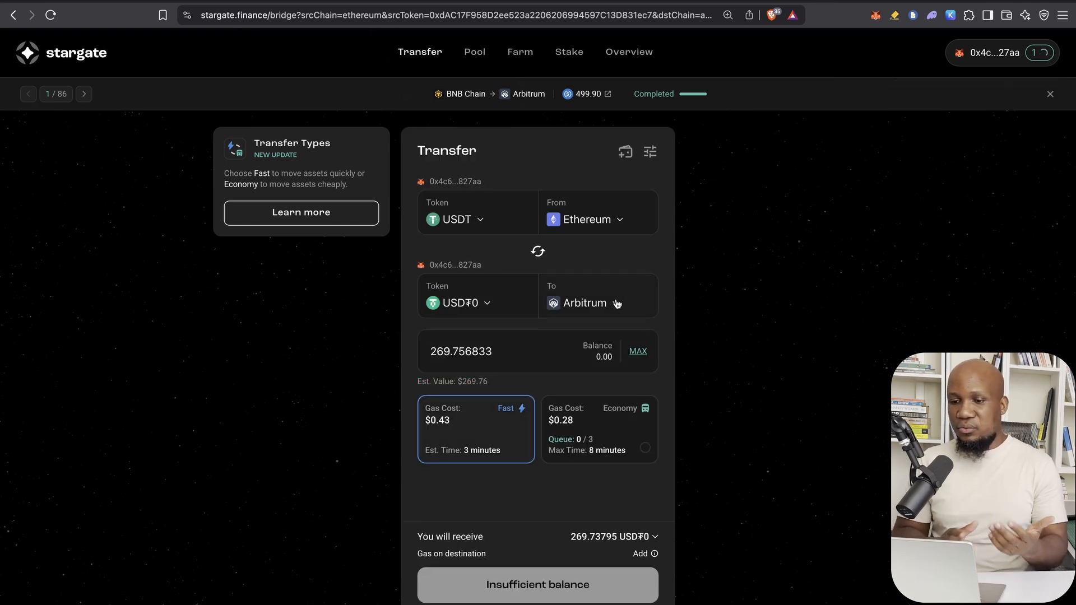